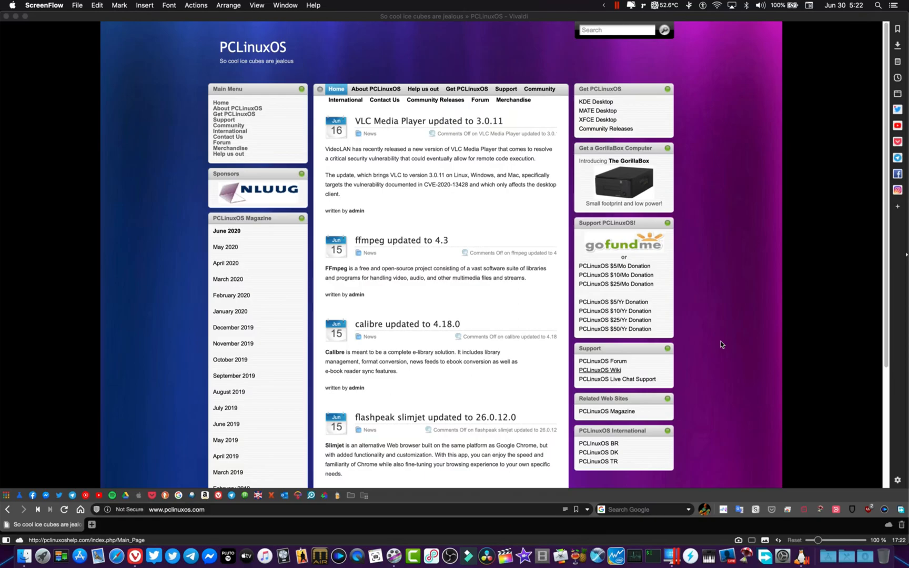
mouse_move(434, 76)
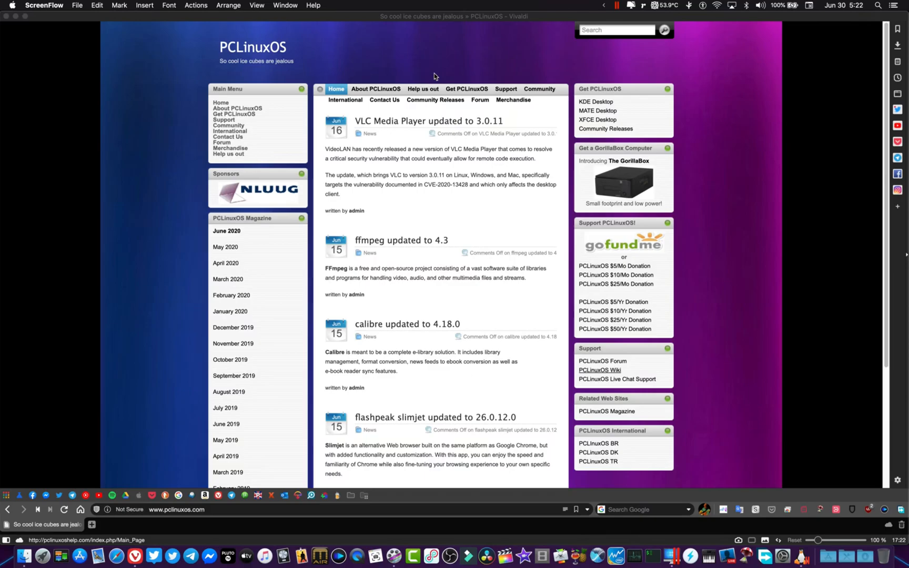
mouse_move(402, 71)
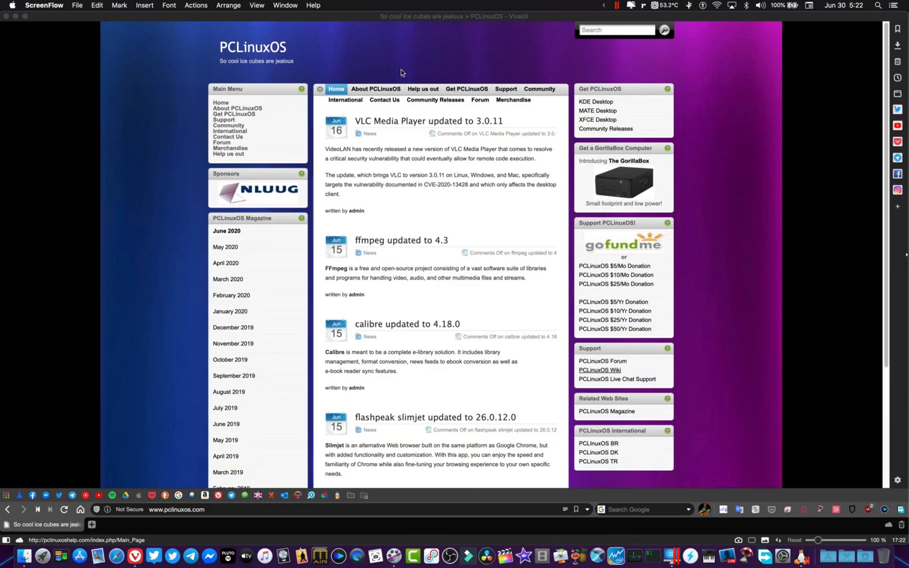
mouse_move(365, 96)
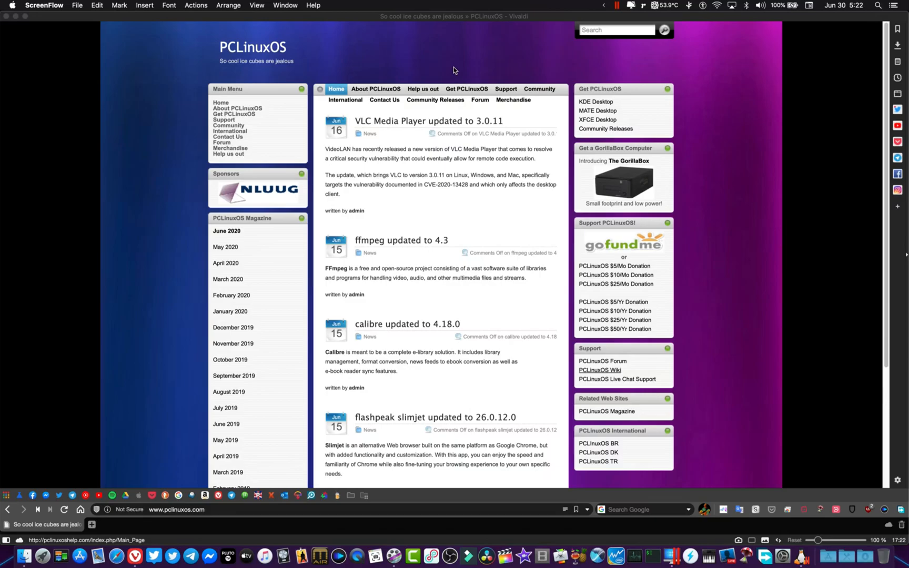
mouse_move(538, 70)
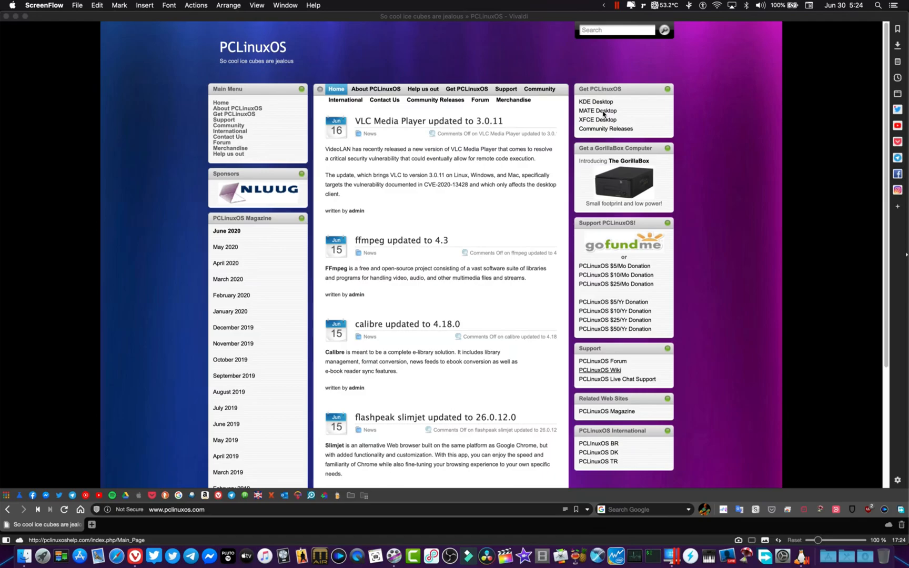
mouse_move(599, 132)
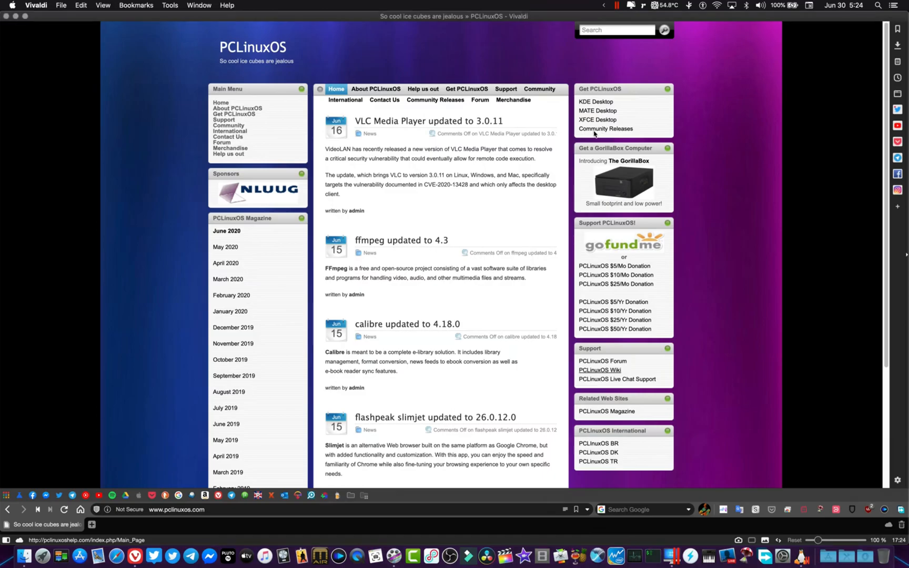
Step: Go from the Community Releases page to the ftp.nluug.nl community live-CD ISO folder
click(435, 100)
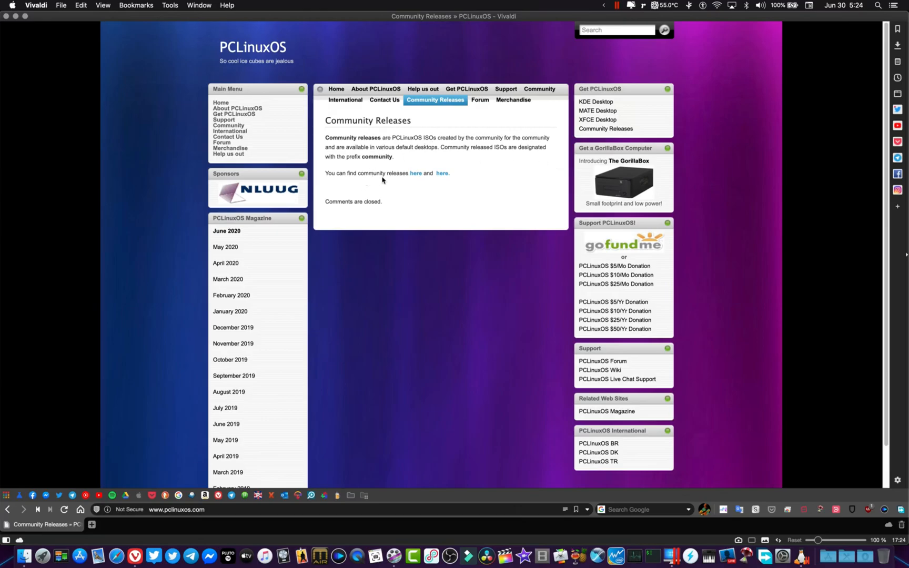
mouse_move(416, 174)
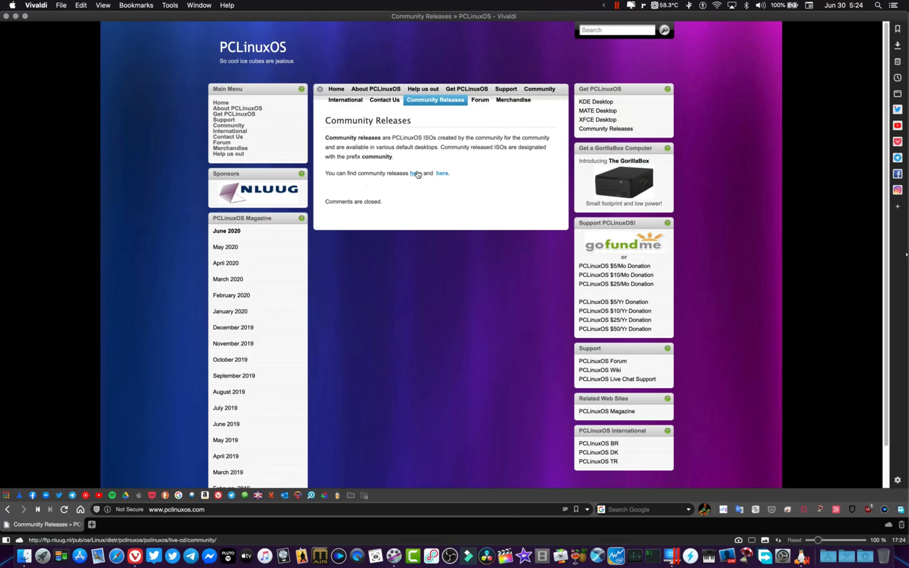
click(413, 174)
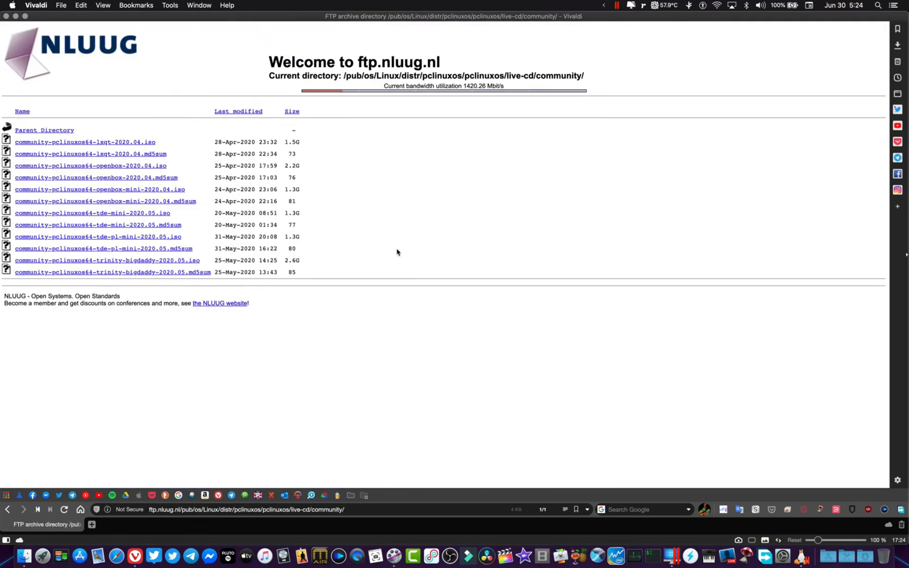
mouse_move(103, 156)
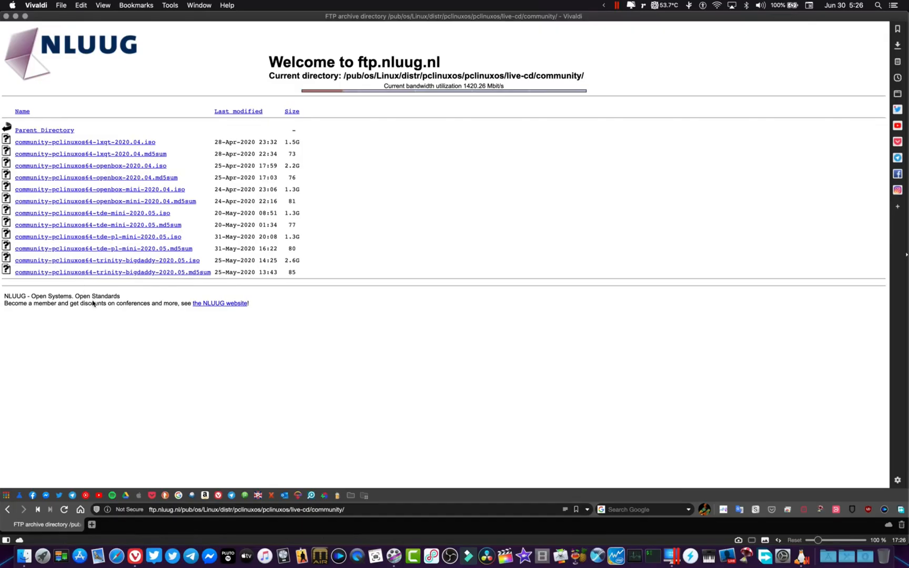
mouse_move(342, 99)
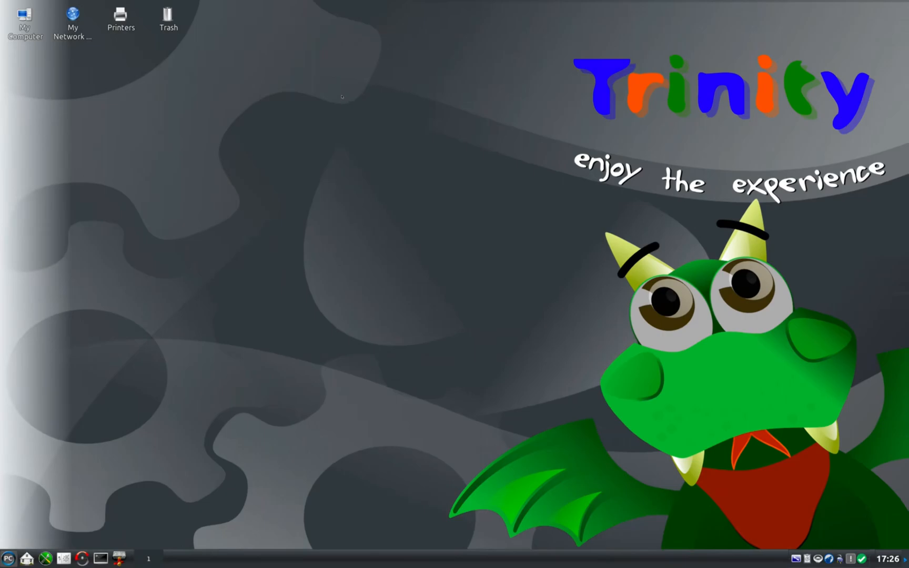
mouse_move(164, 442)
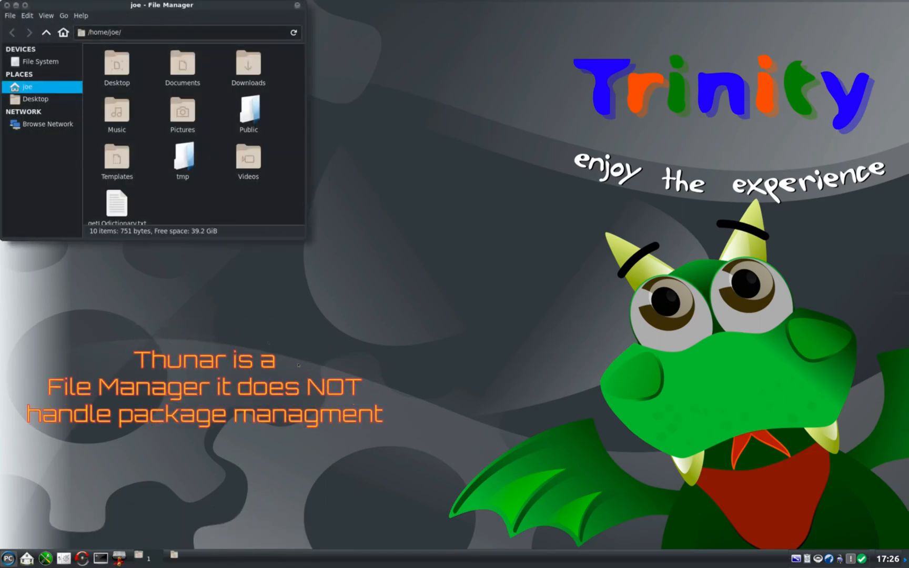
Step: Move the File Manager window to the right and launch Konsole from the TDE start menu
drag(163, 4, 542, 157)
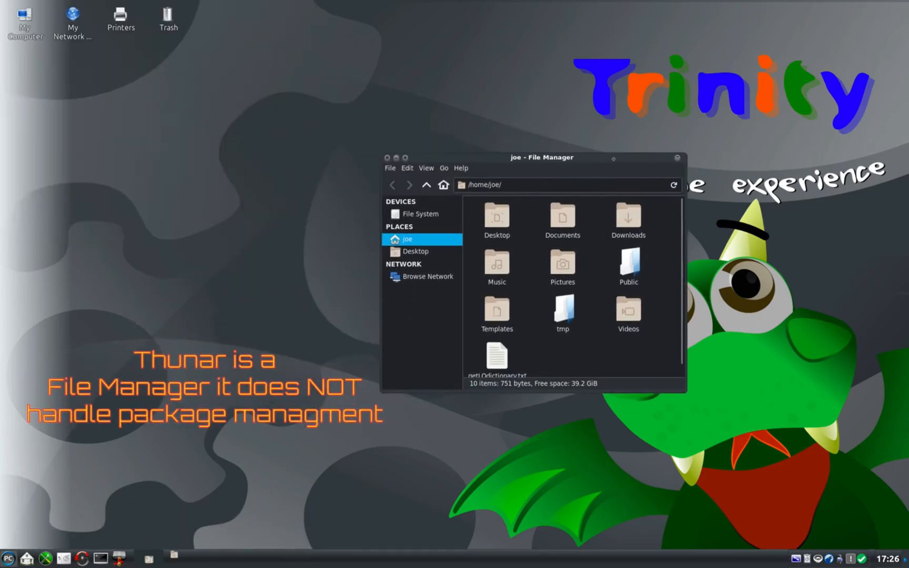
drag(542, 157, 648, 178)
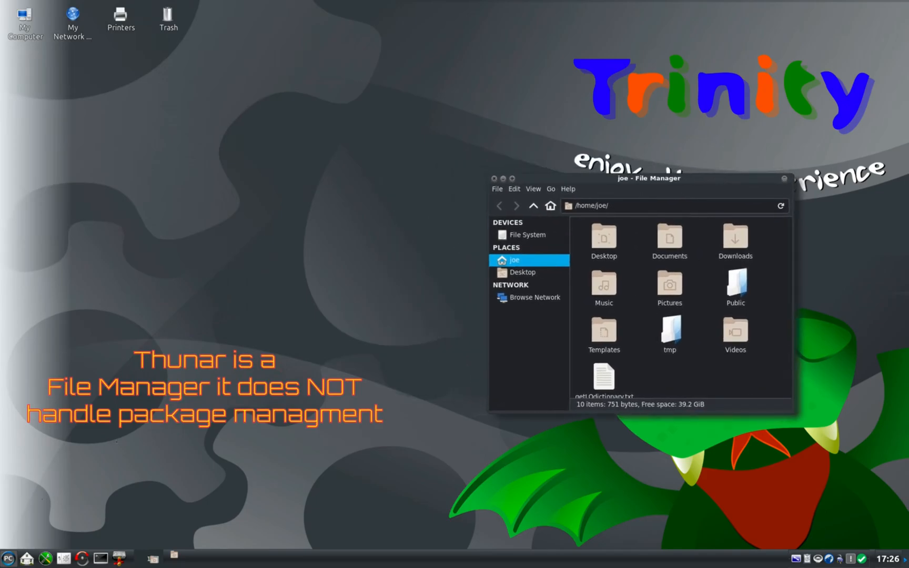
click(7, 559)
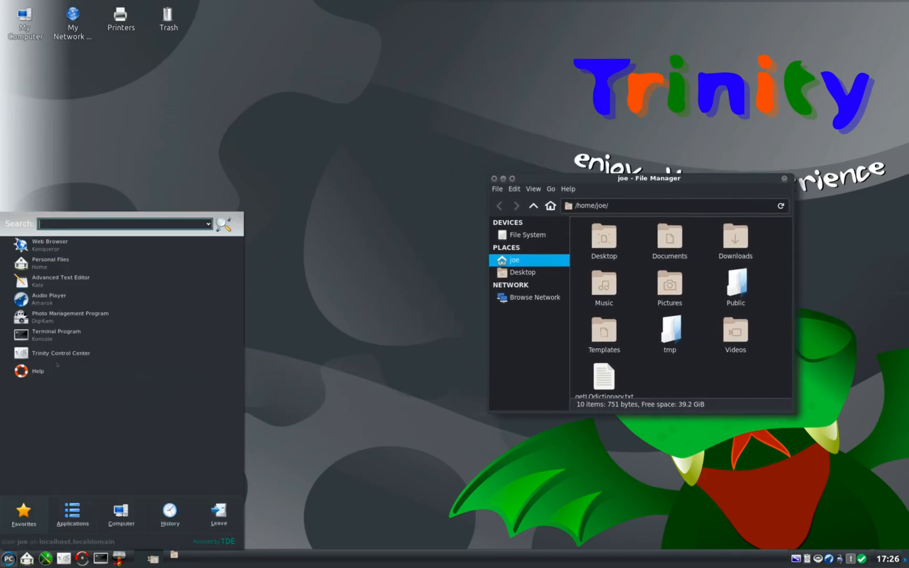
mouse_move(56, 335)
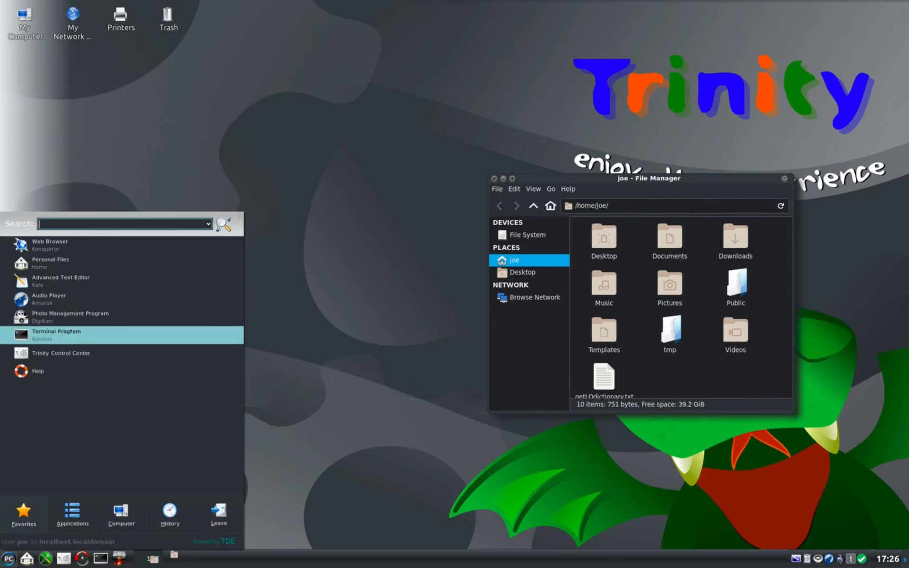
click(55, 334)
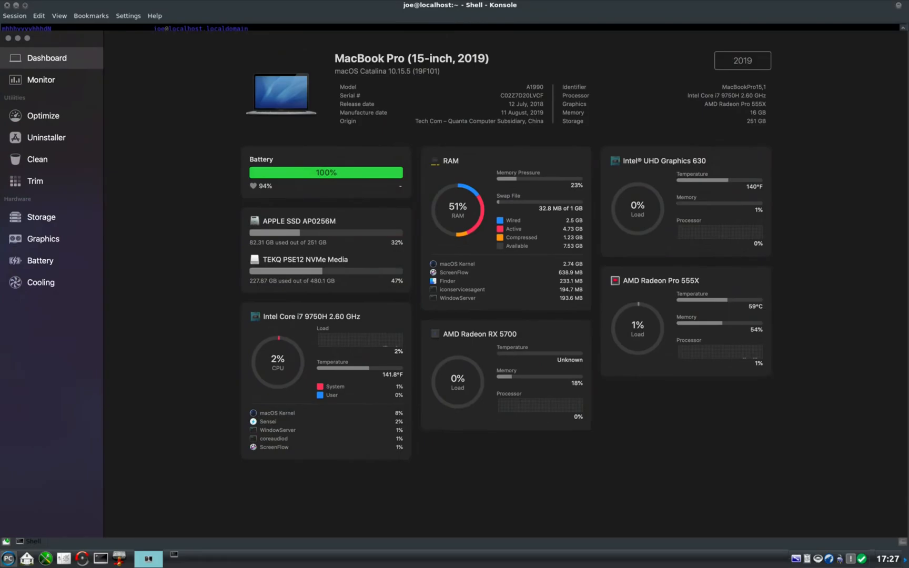
click(42, 237)
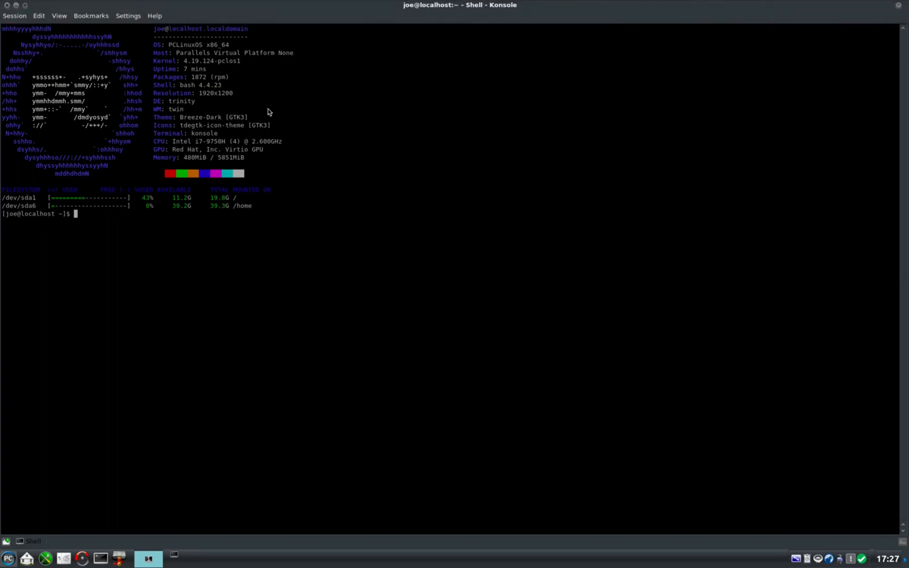
mouse_move(309, 241)
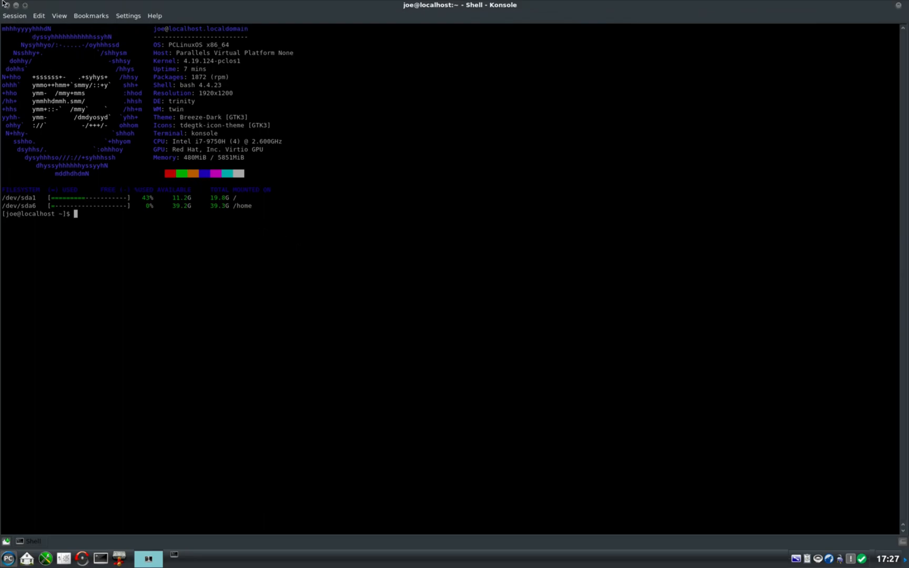
mouse_move(93, 237)
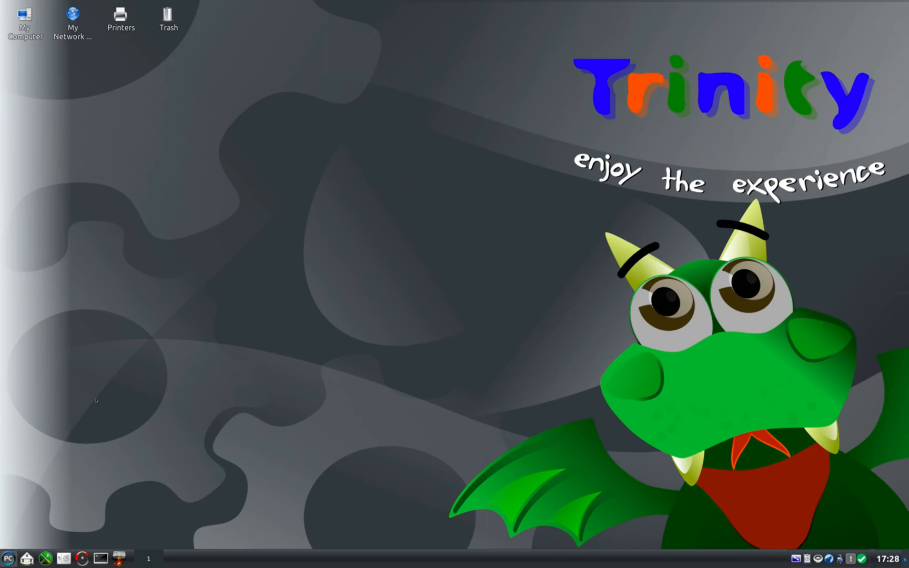
Step: Show the start menu's full Applications list with its categories from System to Settings
click(7, 559)
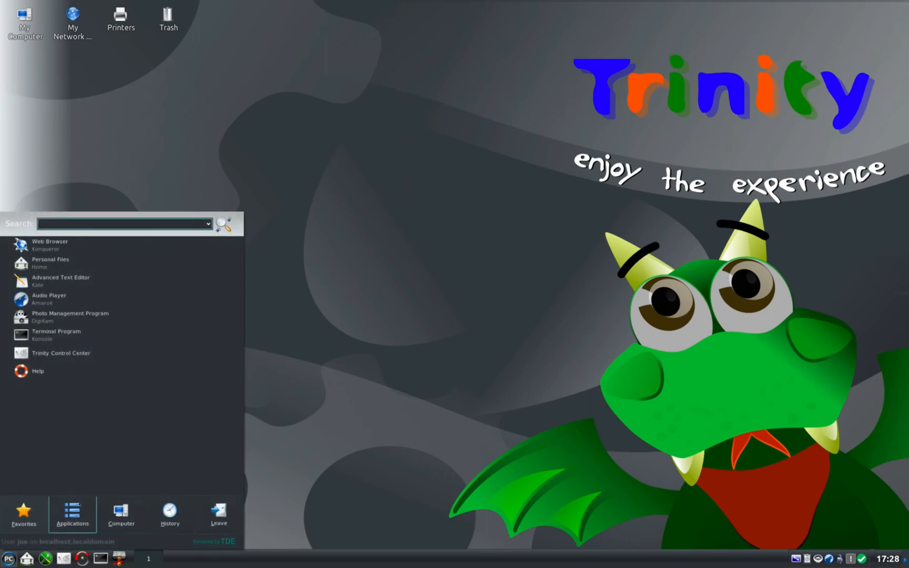
click(72, 512)
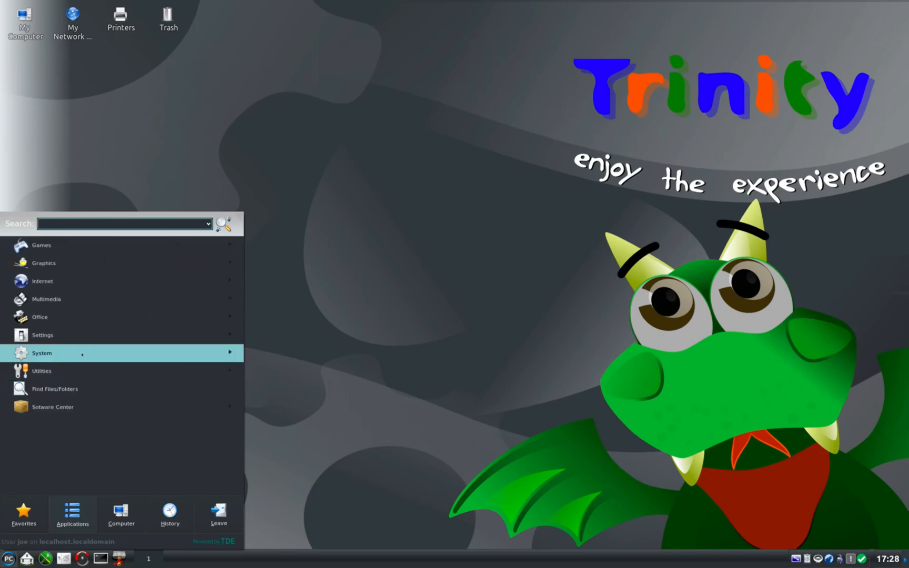
mouse_move(42, 335)
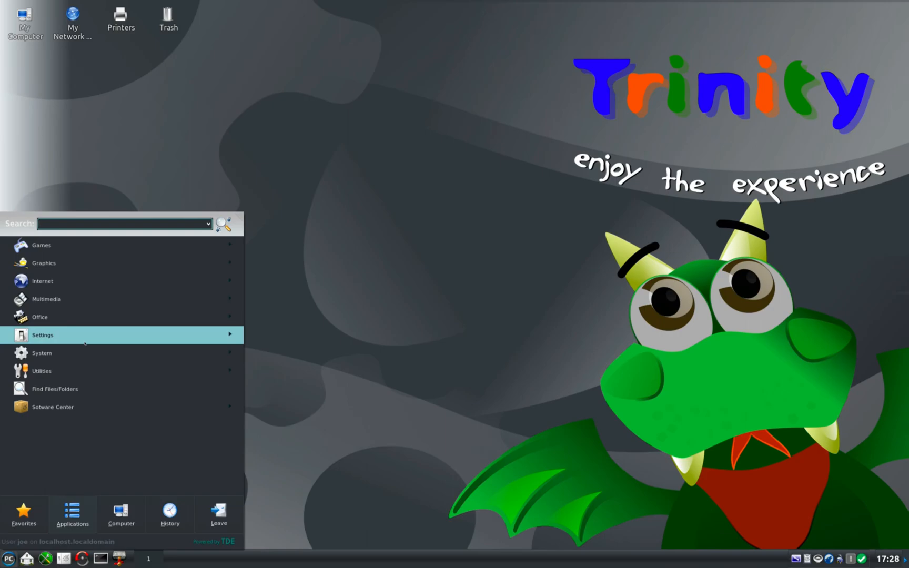
Step: Return to the top-level application categories and open the System group
click(42, 334)
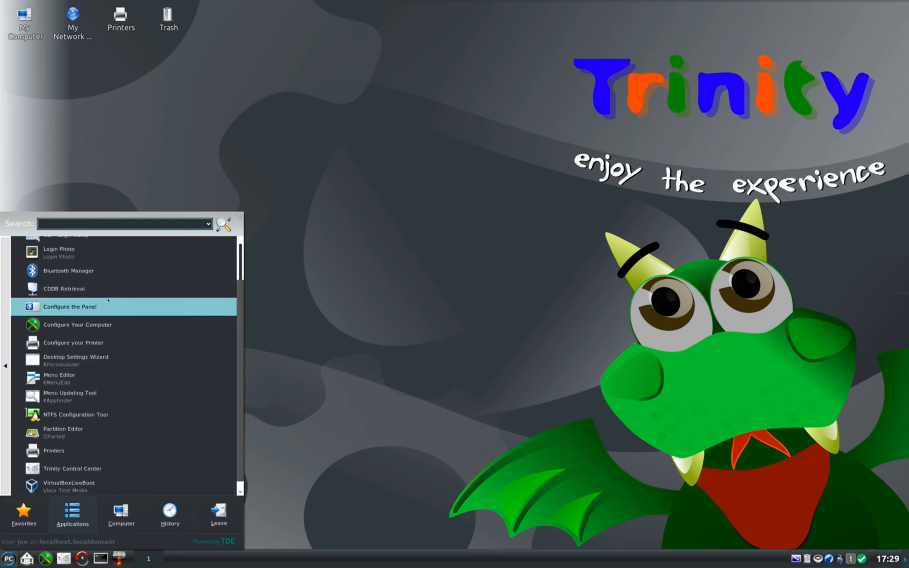
mouse_move(70, 396)
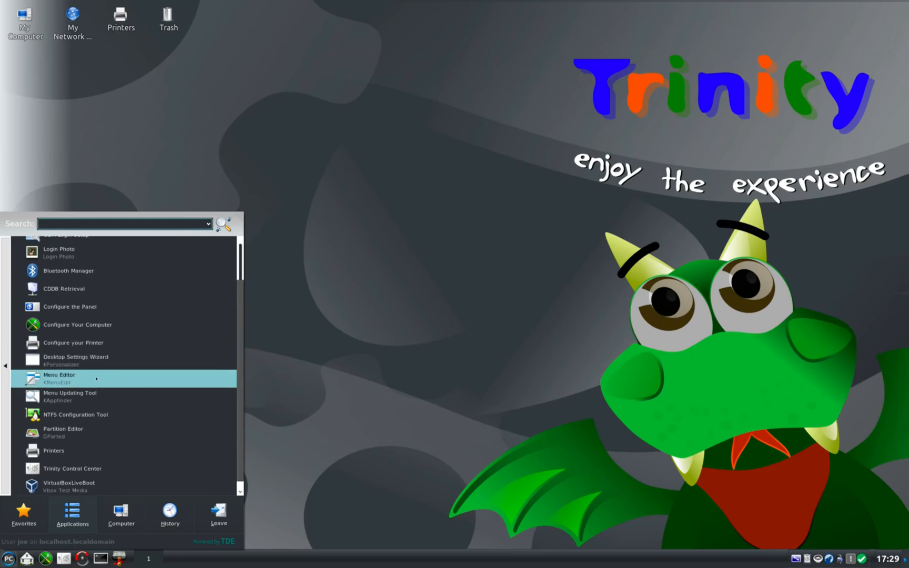
mouse_move(76, 414)
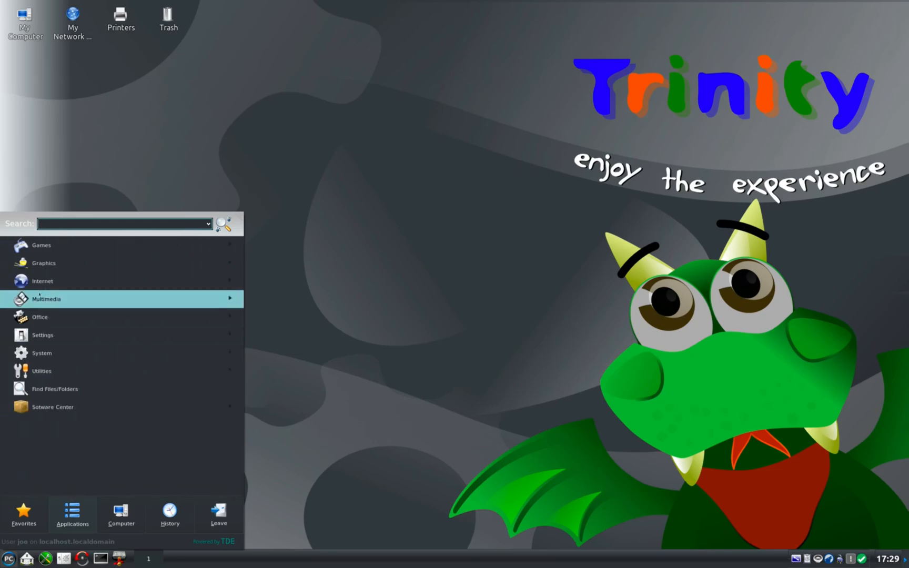
click(42, 263)
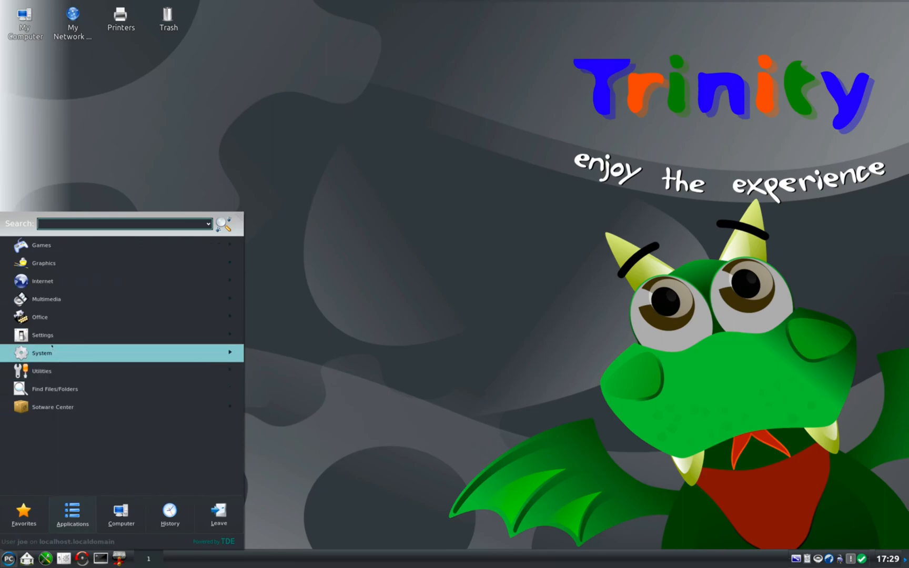
mouse_move(39, 316)
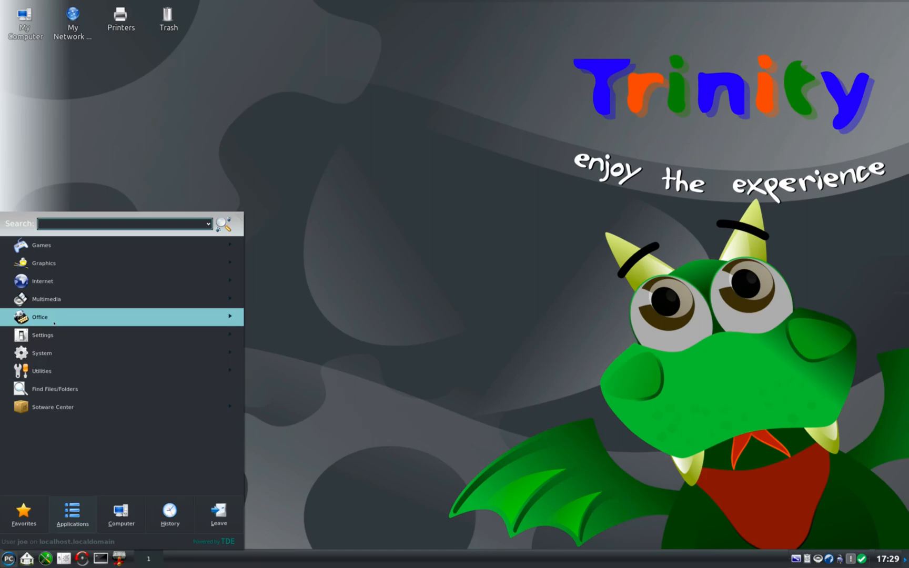
click(42, 353)
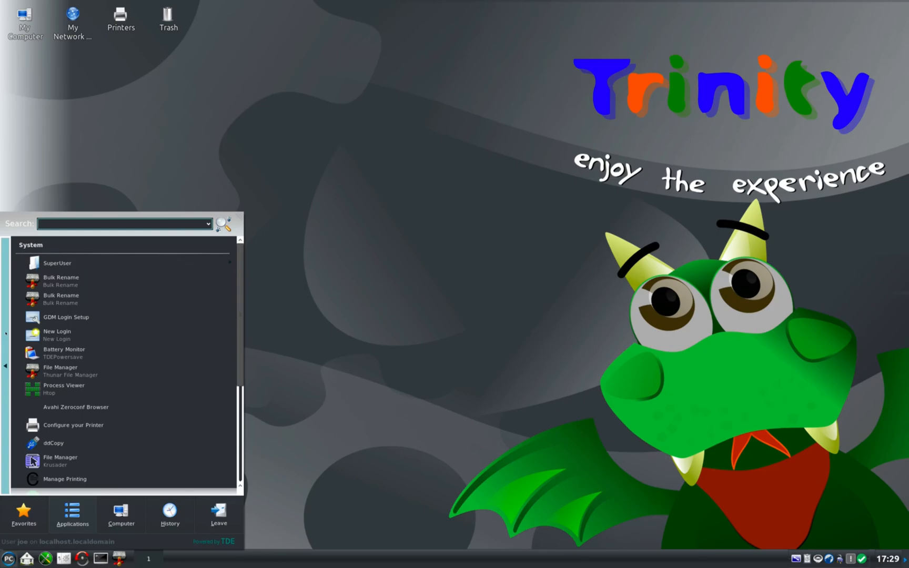
mouse_move(64, 388)
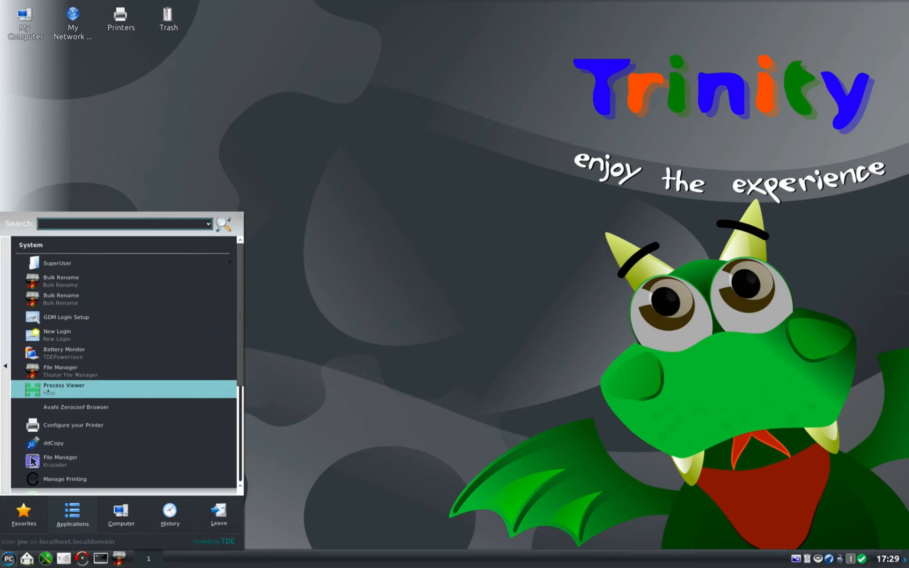
Step: Launch Krusader, view Help > About Krusader for its version, then dismiss the dialog
click(60, 460)
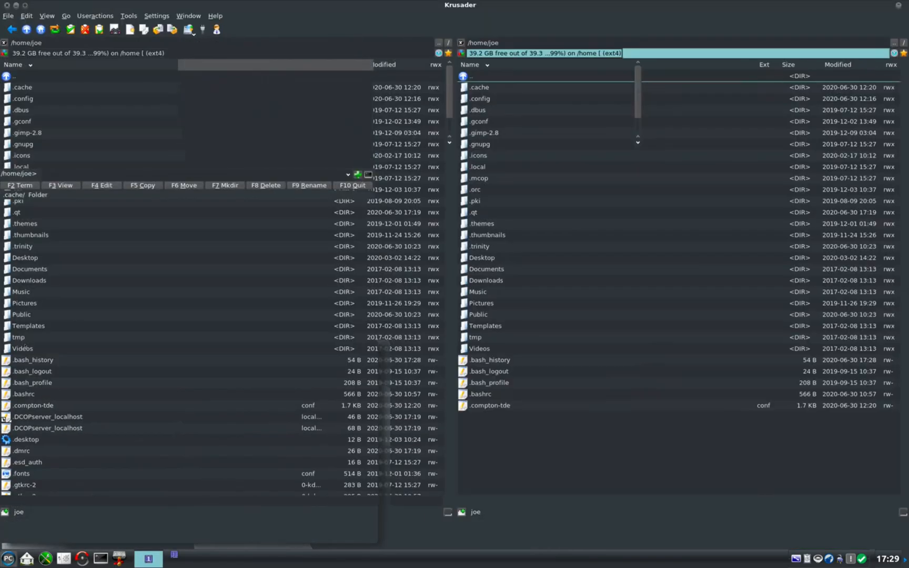
click(215, 16)
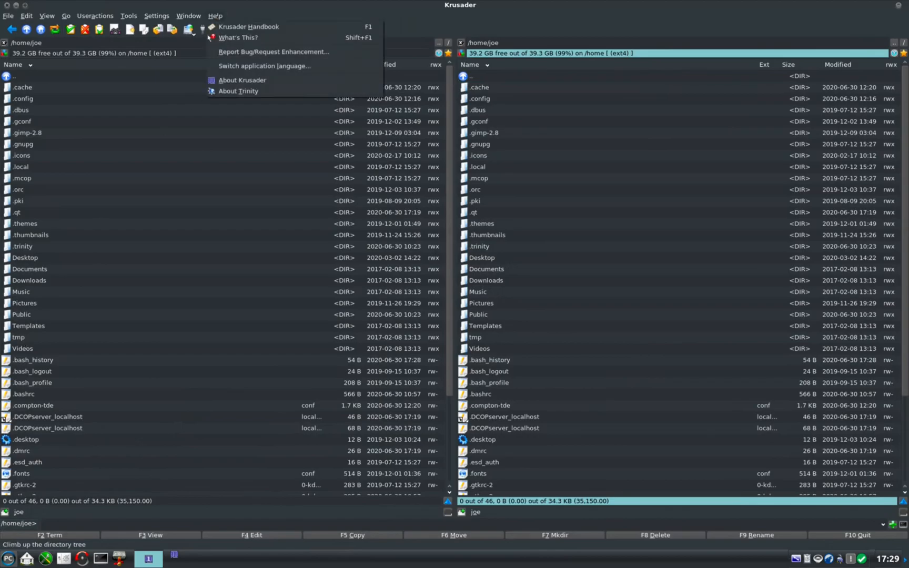
click(242, 80)
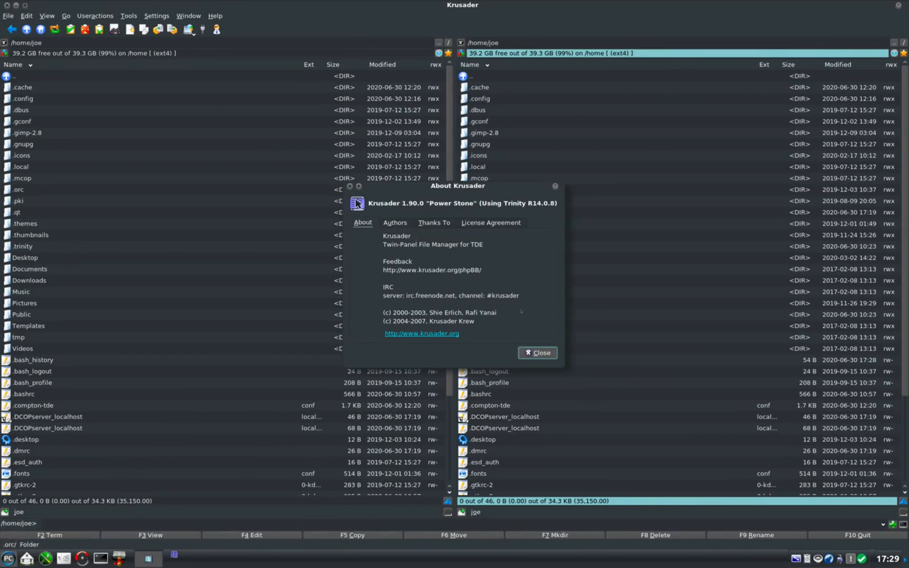
mouse_move(537, 353)
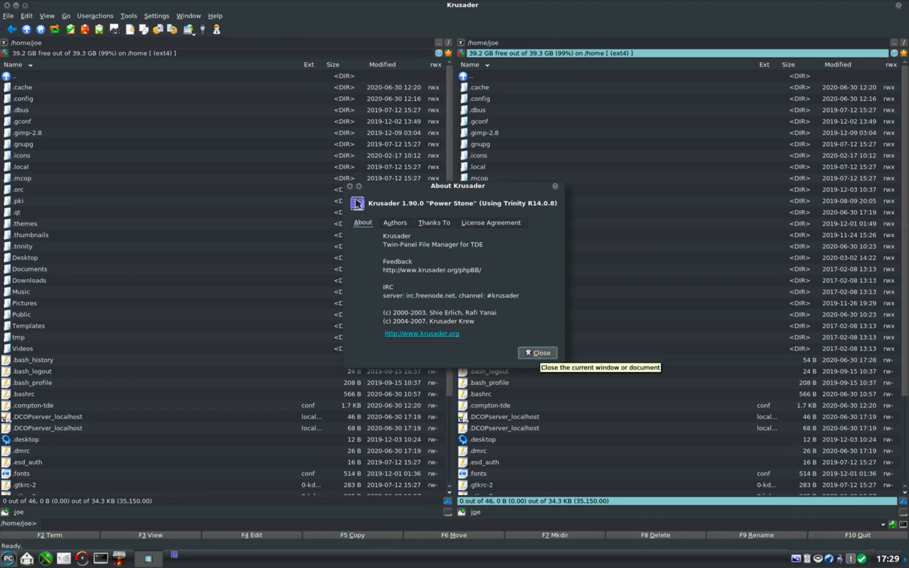
click(537, 352)
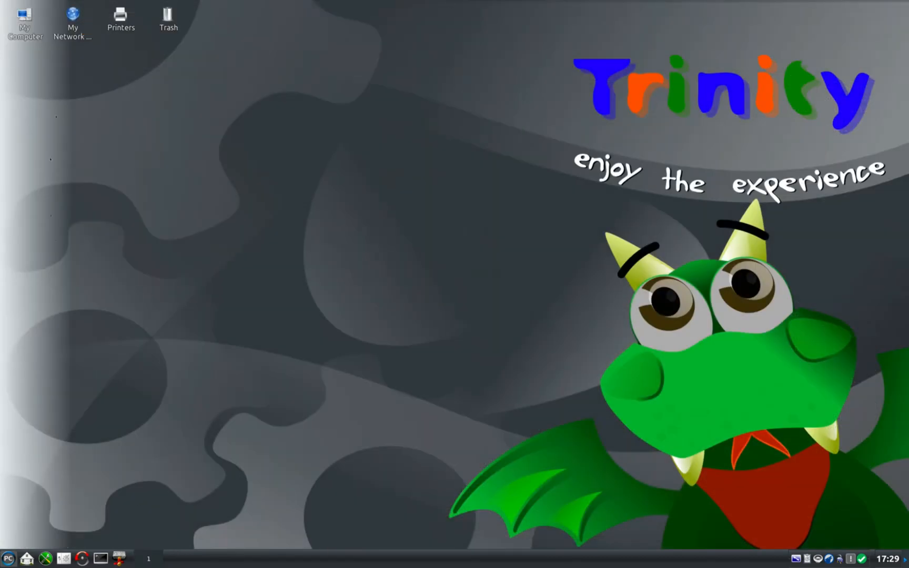
click(7, 559)
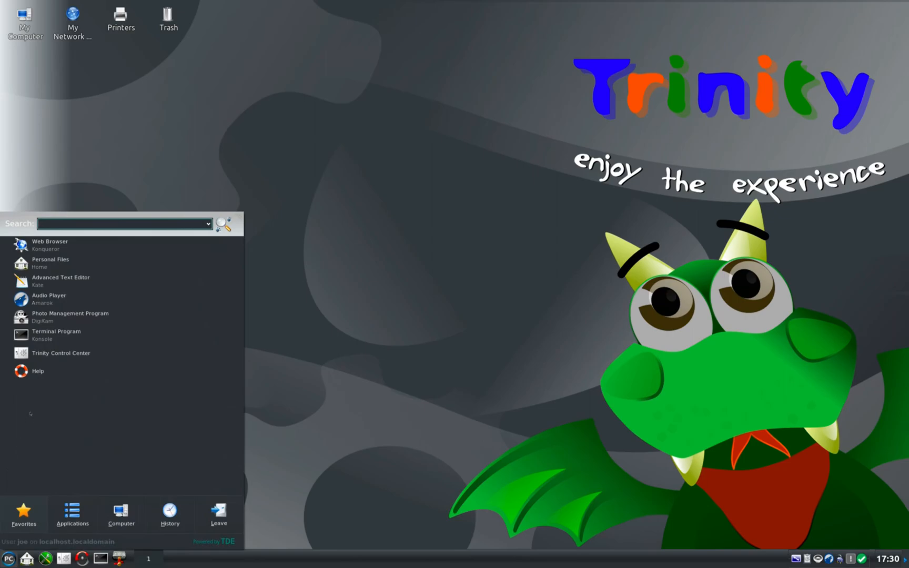
click(71, 512)
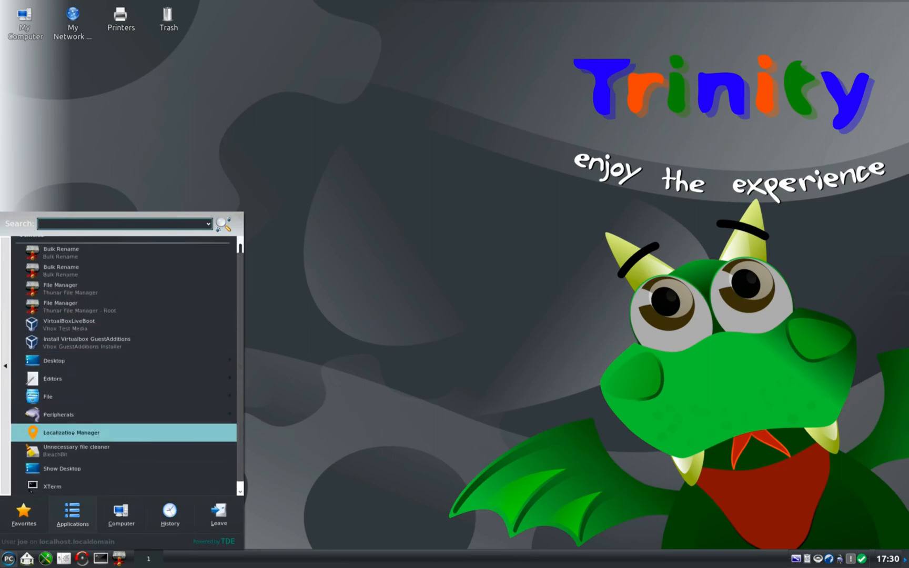
click(5, 366)
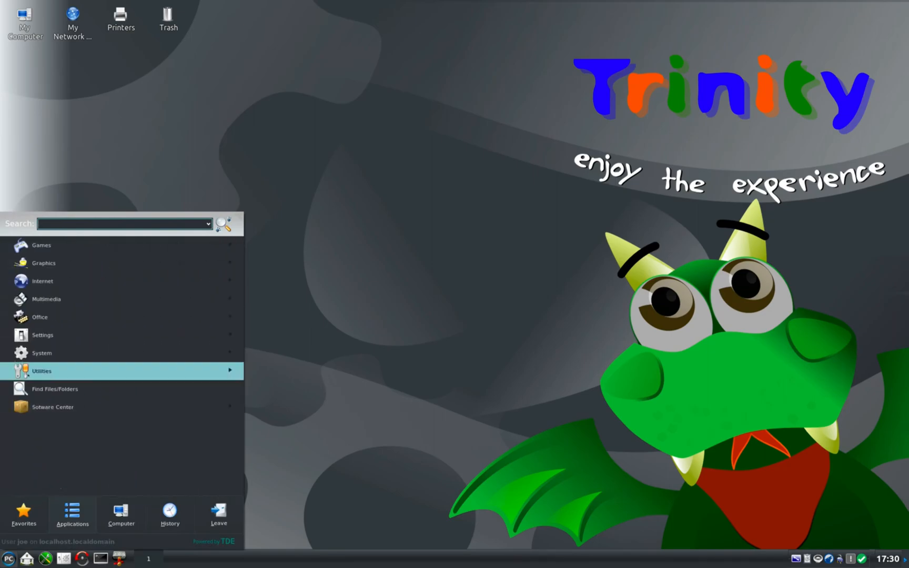
mouse_move(55, 389)
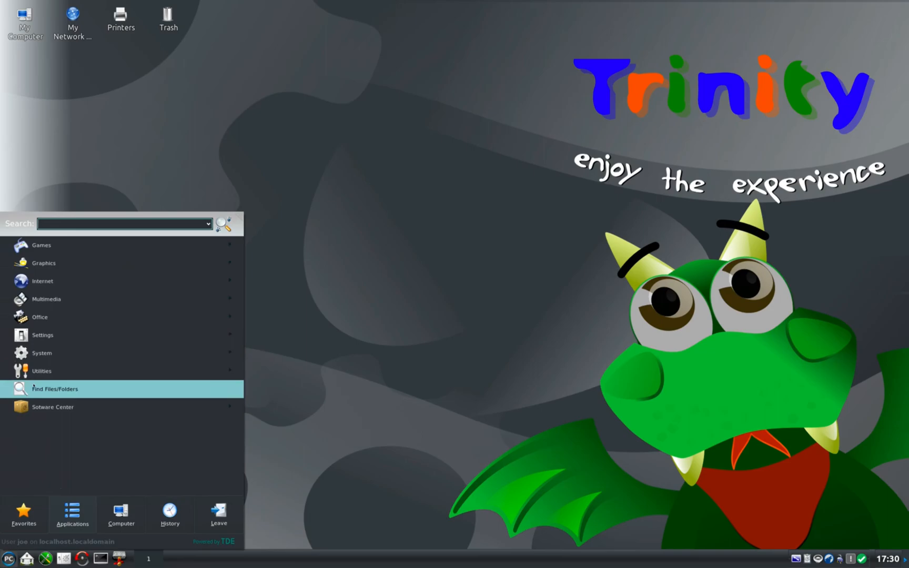
click(54, 390)
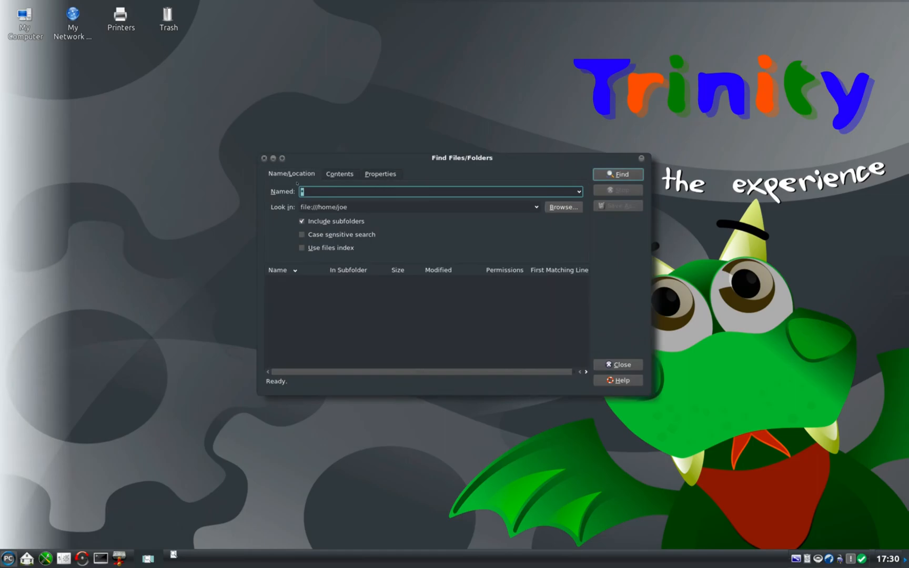
click(617, 365)
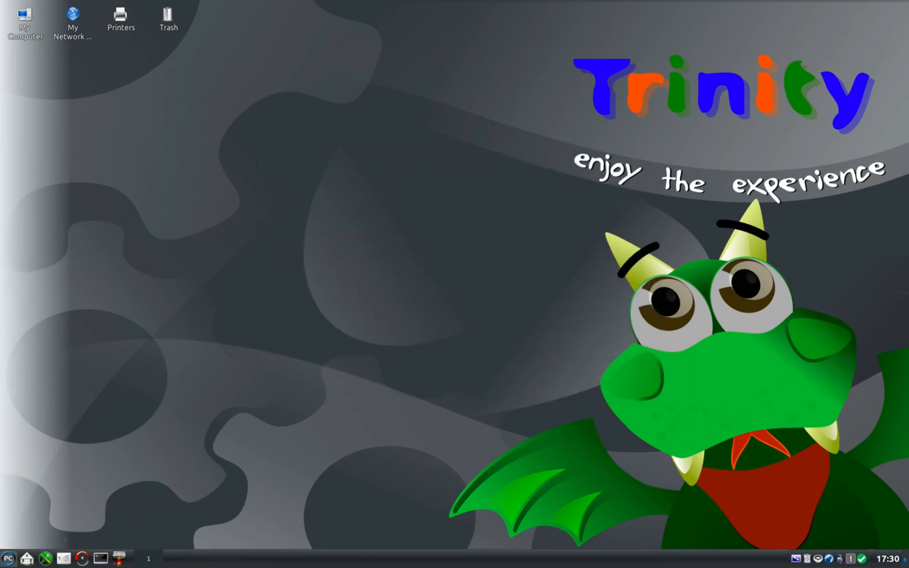
mouse_move(25, 559)
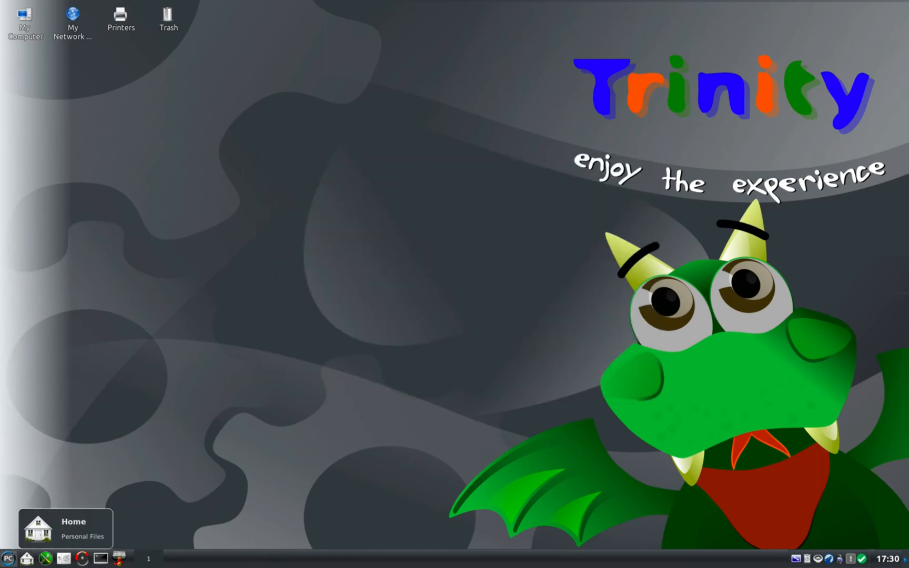
click(7, 559)
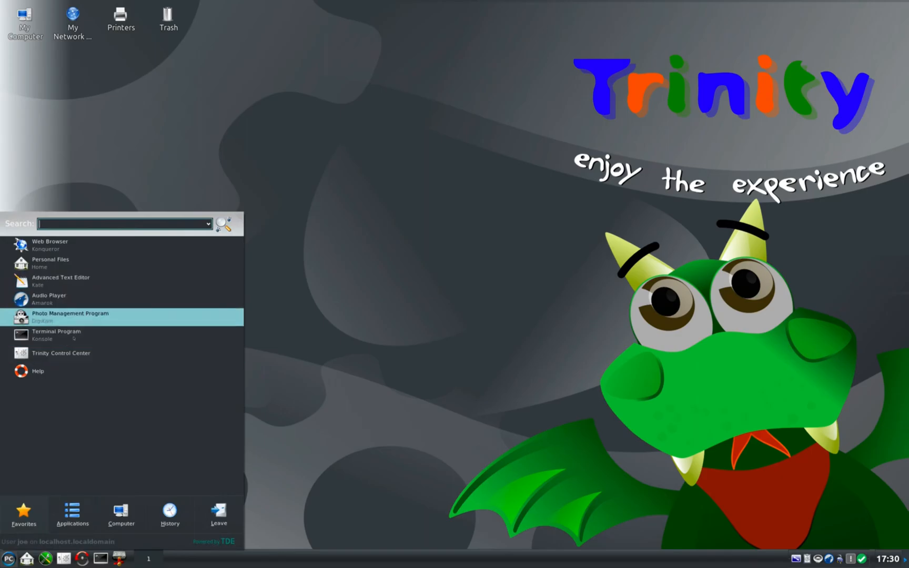
Step: Launch Trinity Control Center from Favorites and show the Appearance & Themes Background page
click(61, 354)
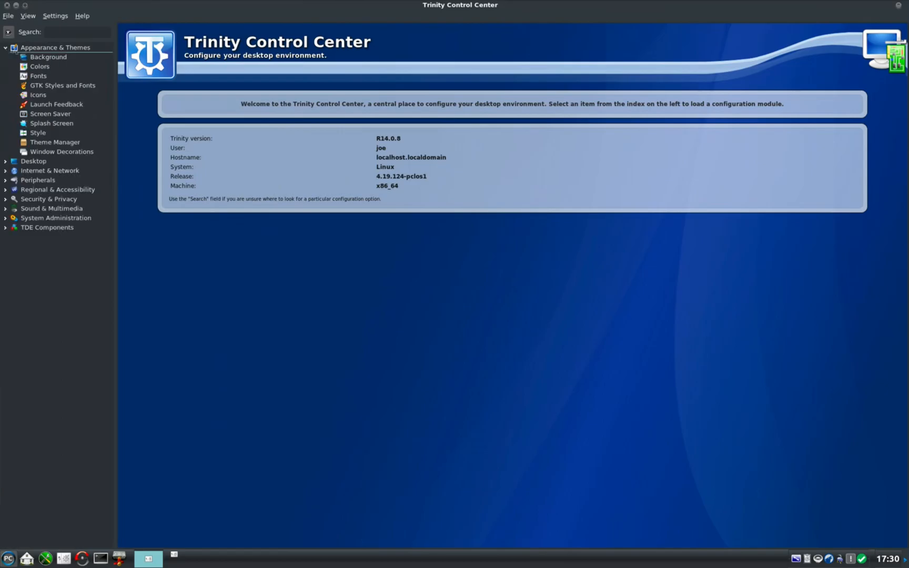
click(47, 57)
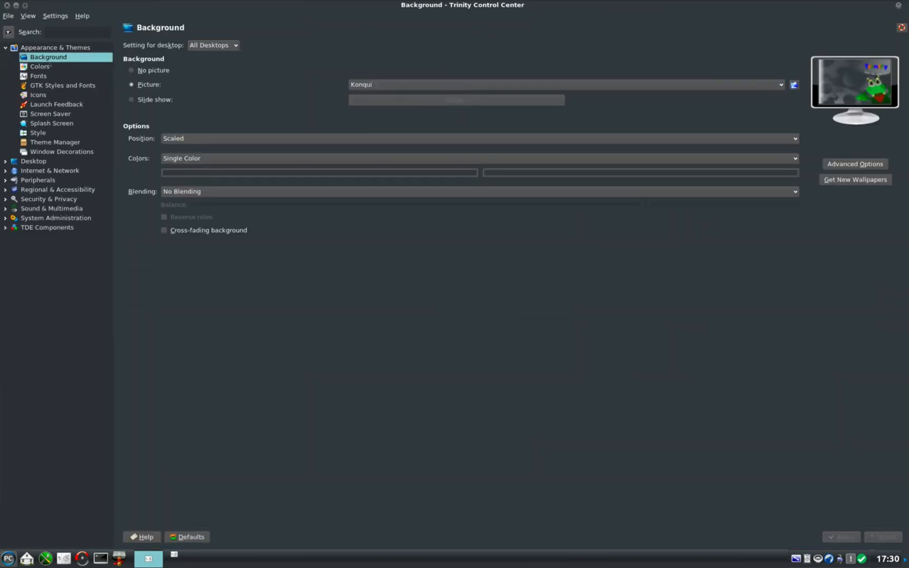
Step: In Colors, preview Joe Dark, then apply the red pclos-trinity colour scheme
click(39, 66)
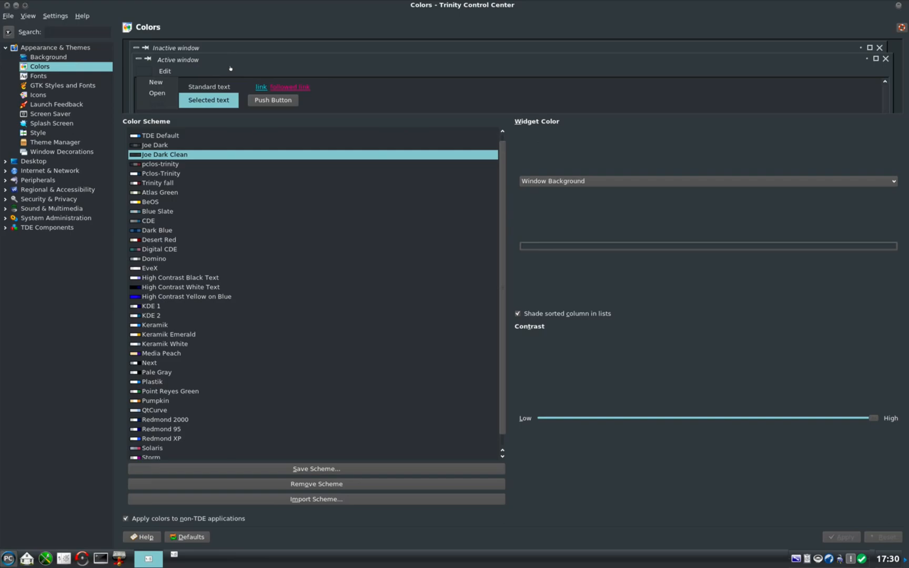
click(156, 146)
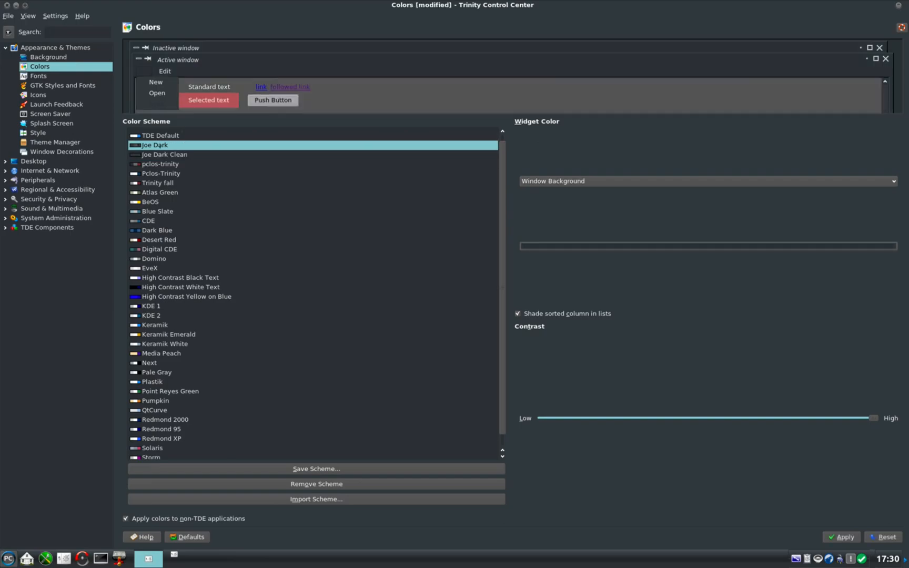
click(160, 164)
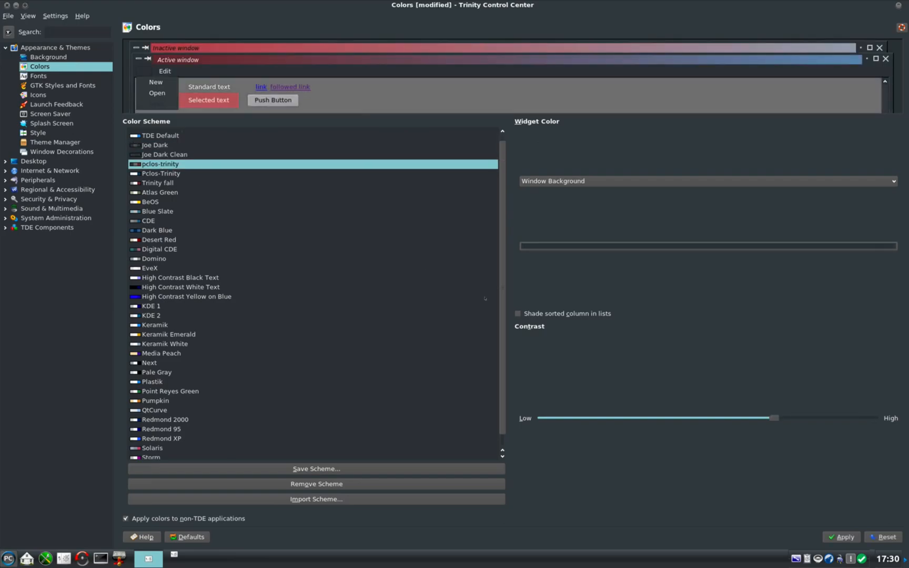
click(844, 536)
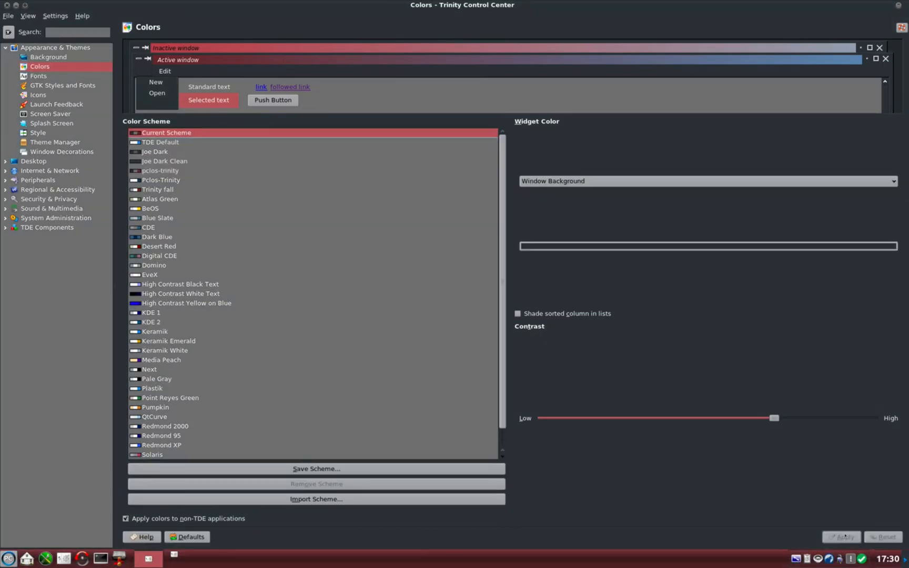
Step: Apply the Joe Dark scheme, then select Joe Dark Clean as the desktop colours
click(155, 152)
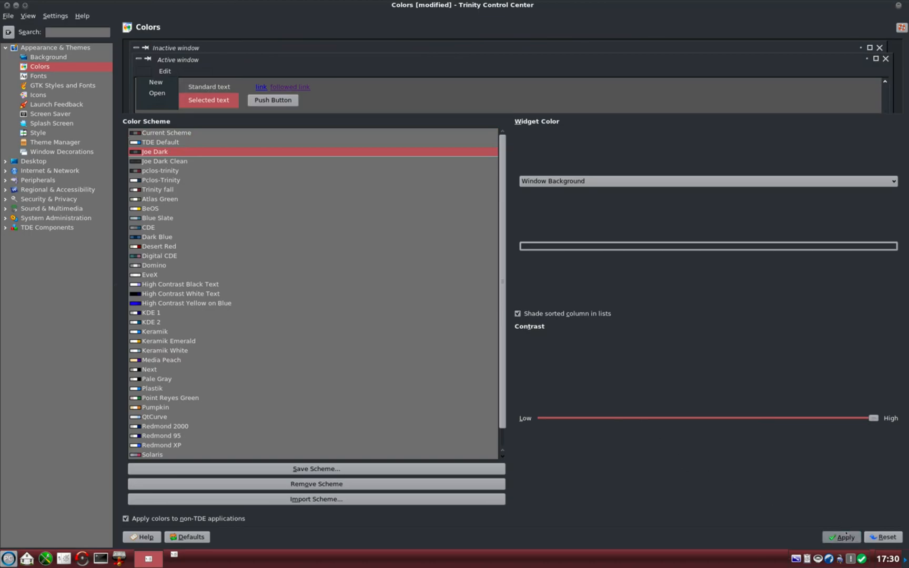
click(845, 537)
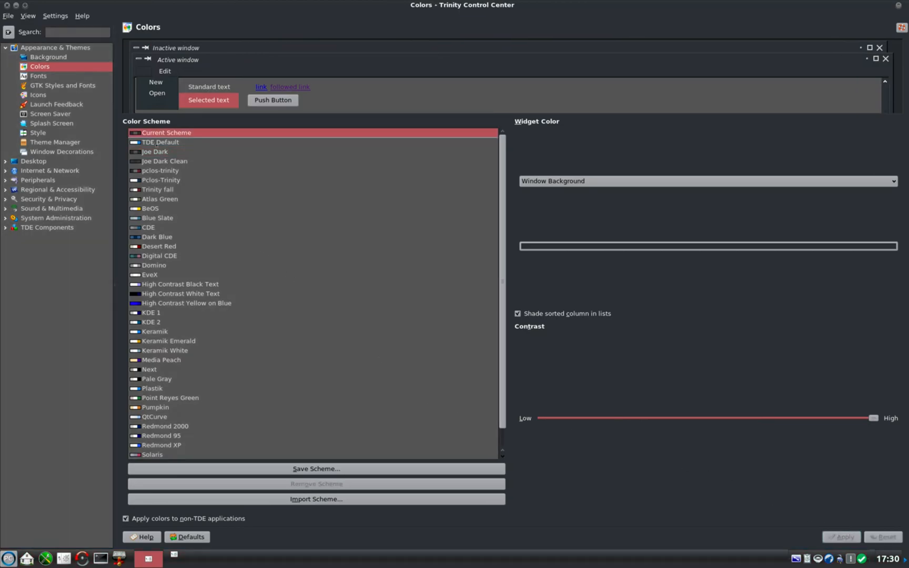
click(165, 161)
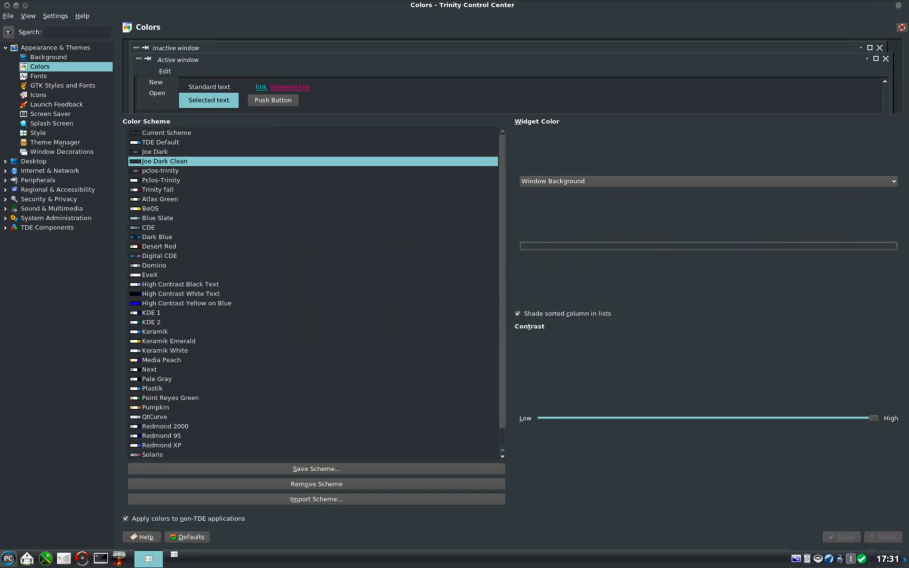
Step: In Window Decorations, pick Smooth Blend from the decoration style dropdown in place of Domino
click(61, 152)
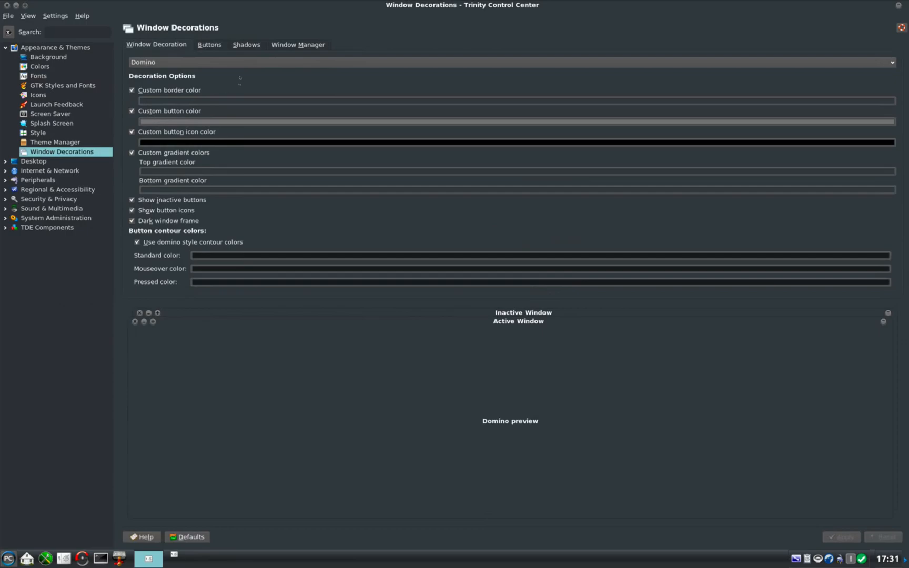
click(891, 62)
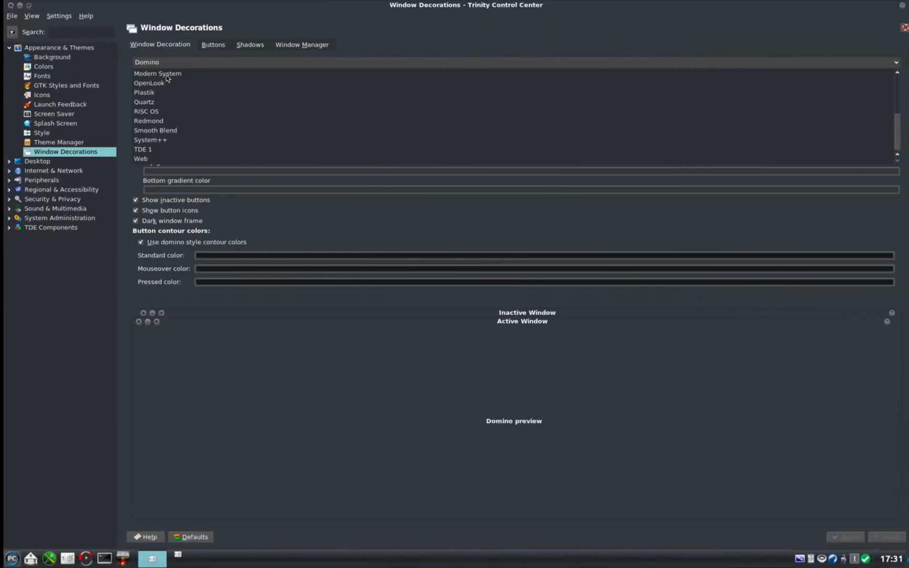
click(146, 121)
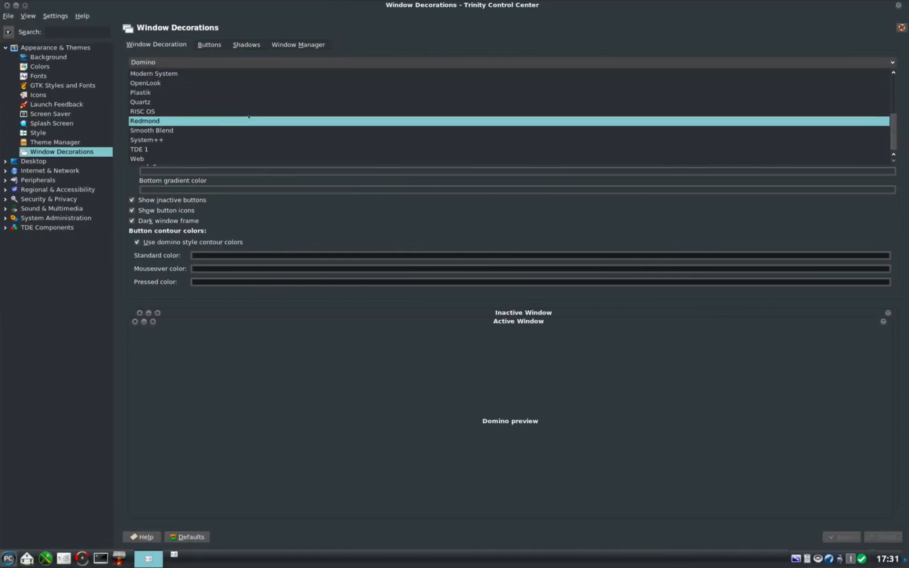
click(152, 129)
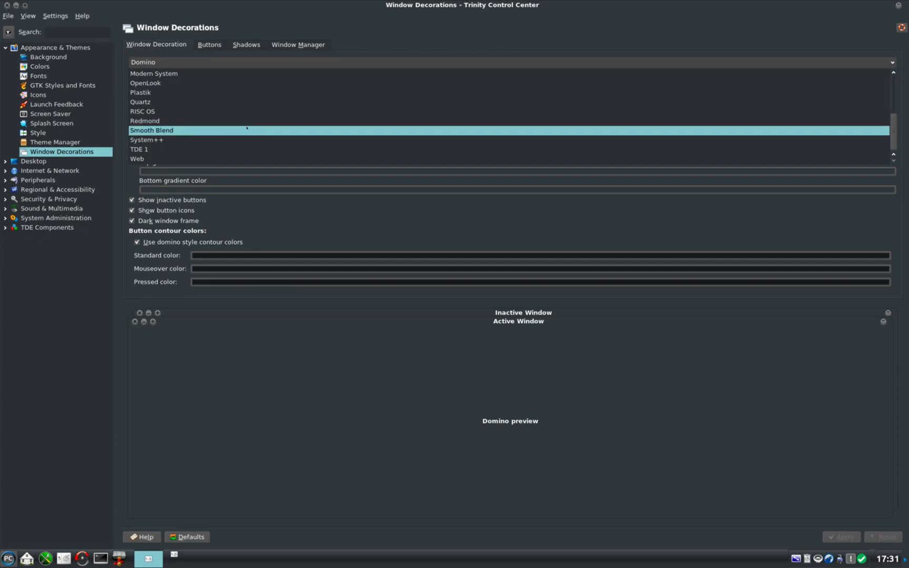
click(152, 129)
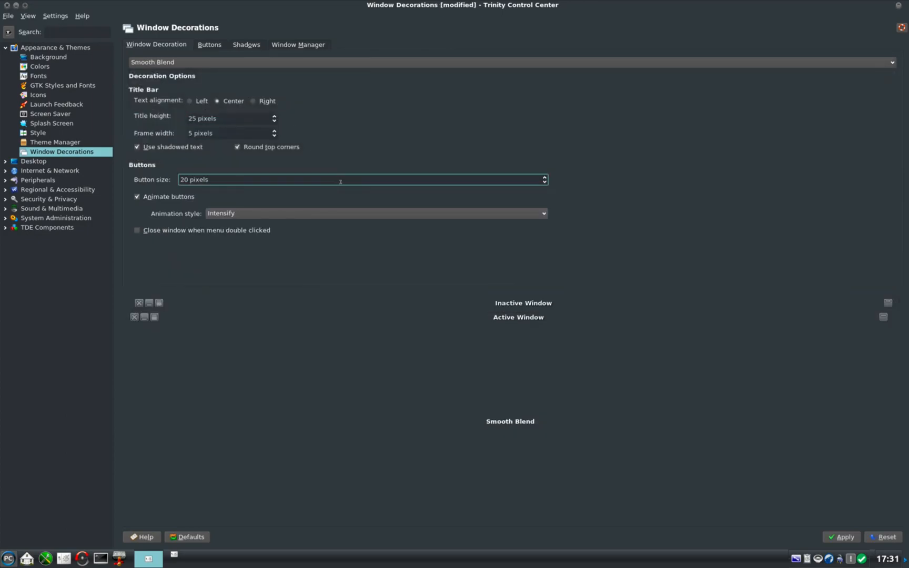
click(841, 537)
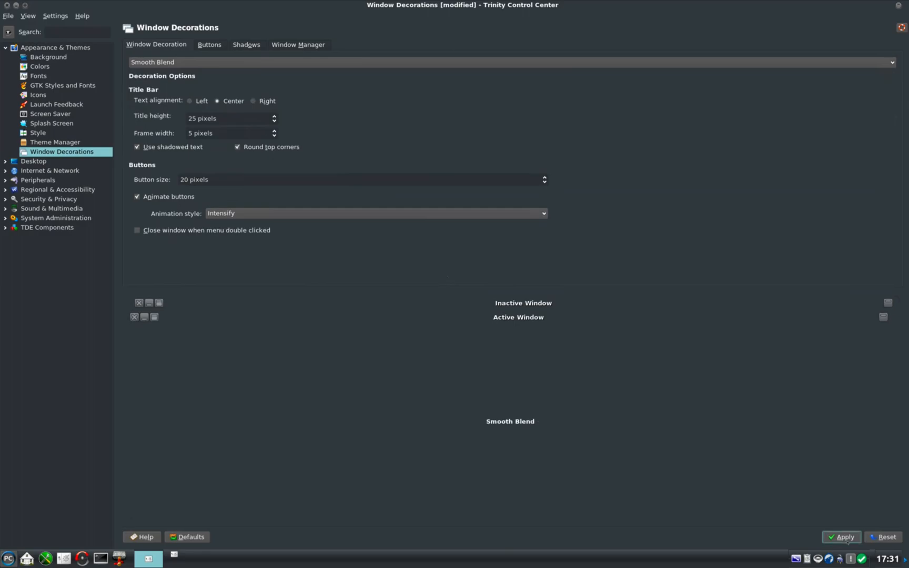
Step: Apply Smooth Blend, then switch the decoration back to Domino and apply it
click(842, 536)
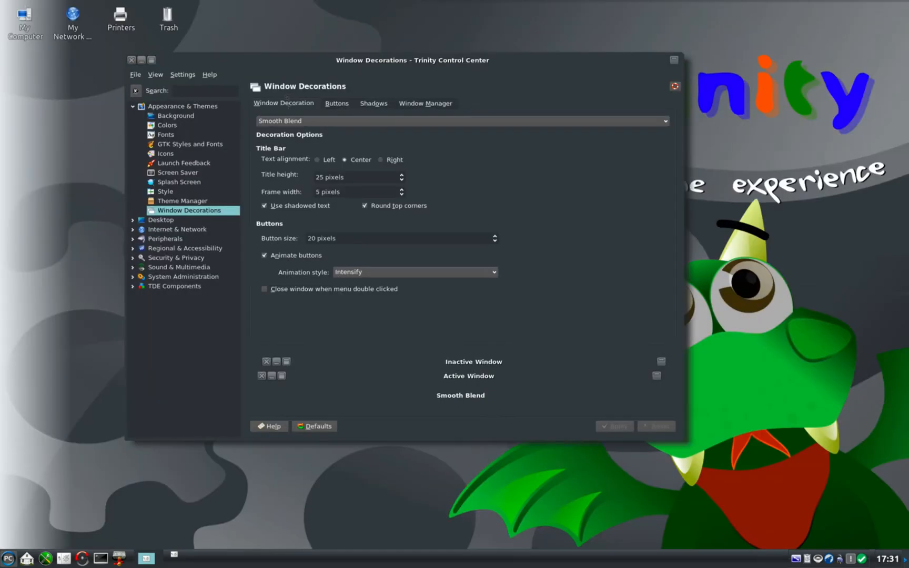
click(461, 121)
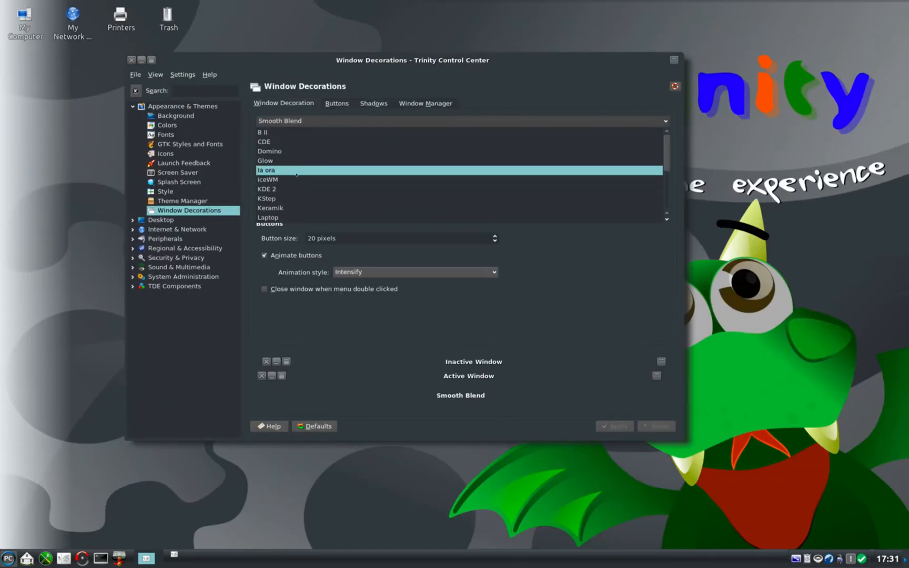
click(266, 169)
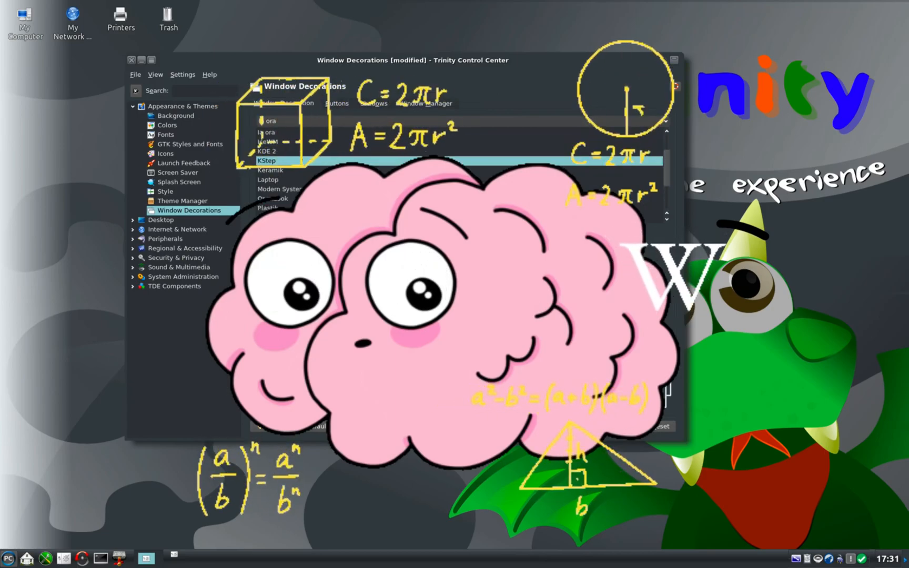
click(266, 160)
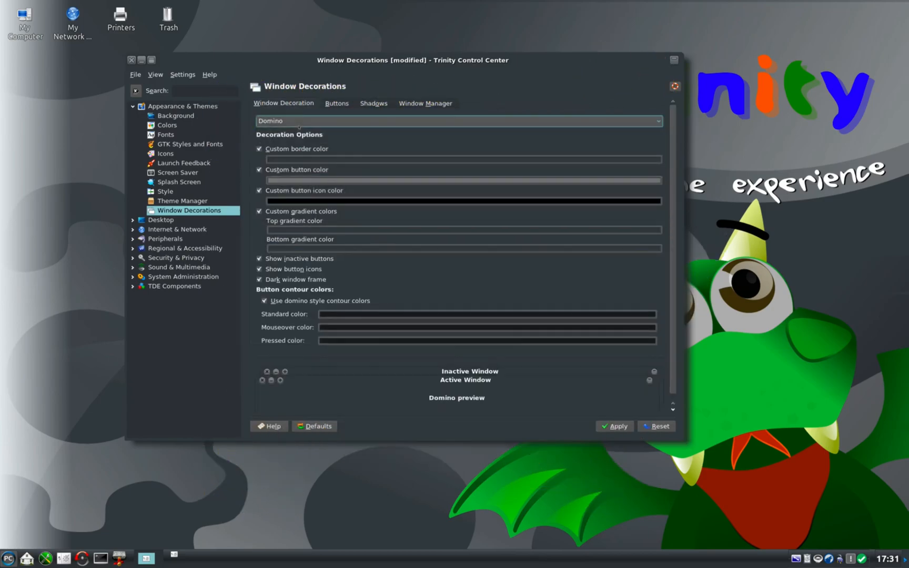
click(614, 426)
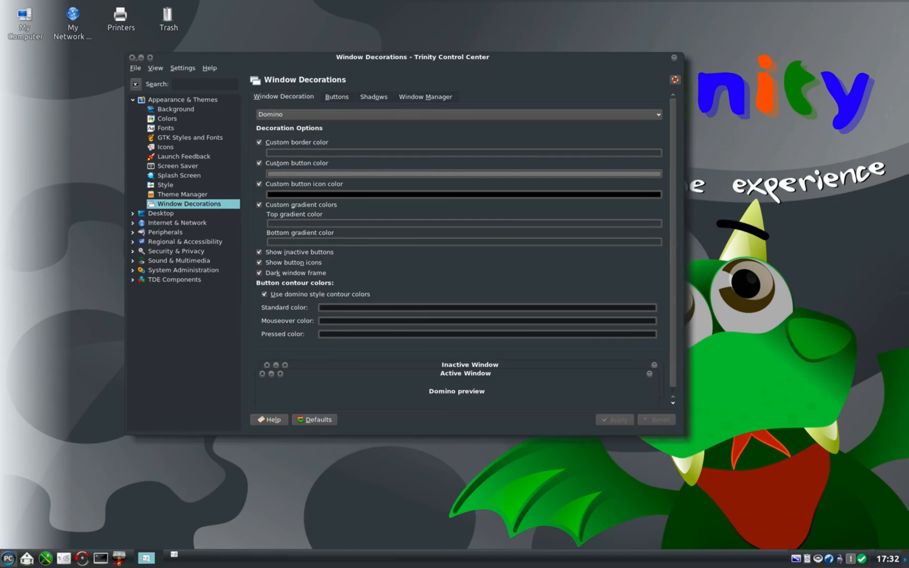
Step: In Theme Manager's Icons dialog, select the Breeze Dark icon theme without applying it
click(183, 195)
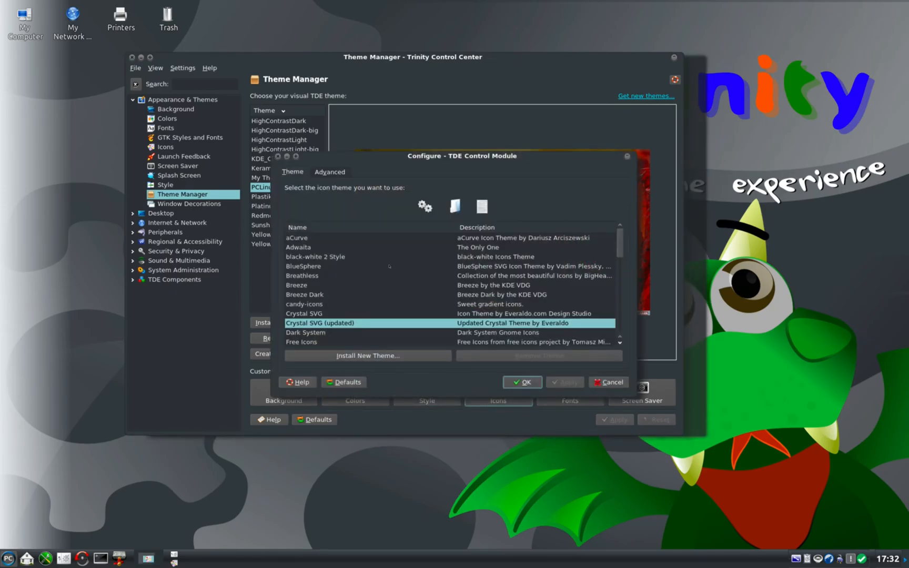
click(304, 295)
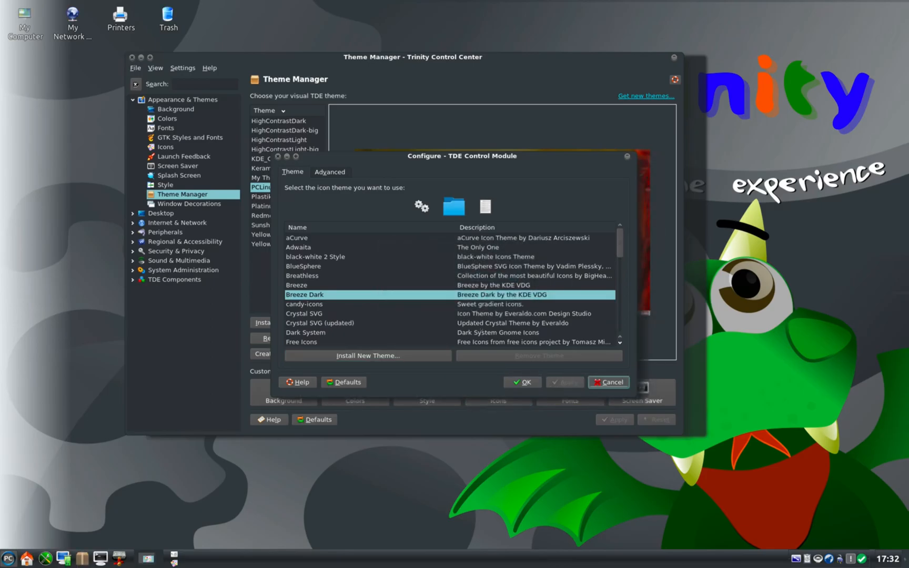
Step: Confirm the Breeze Dark icons, then preview Plastik in Widget Style and keep QtCurve
click(608, 382)
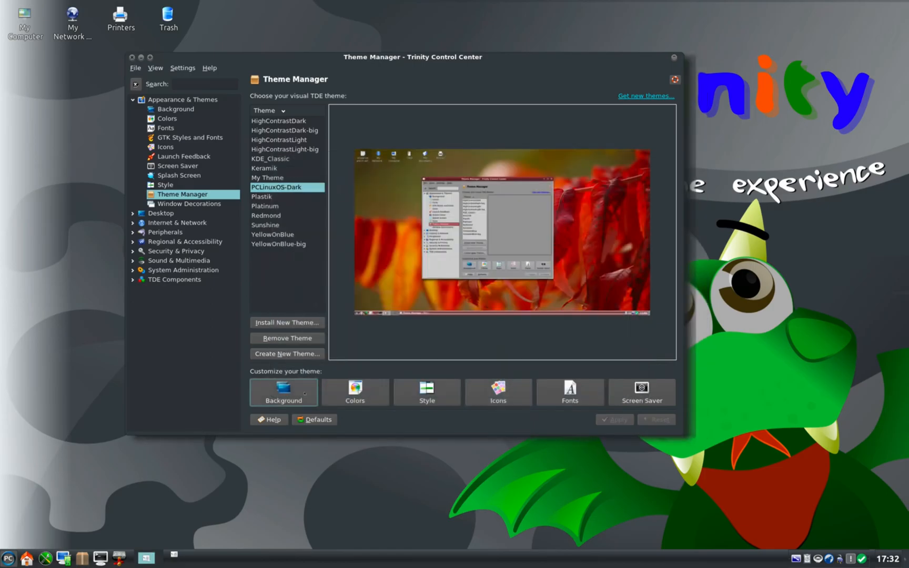
mouse_move(428, 392)
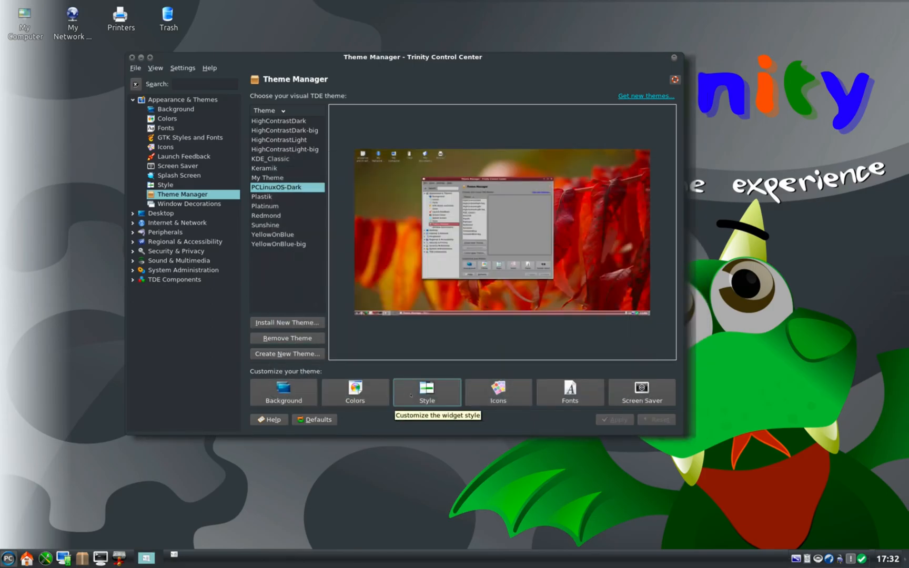
click(427, 391)
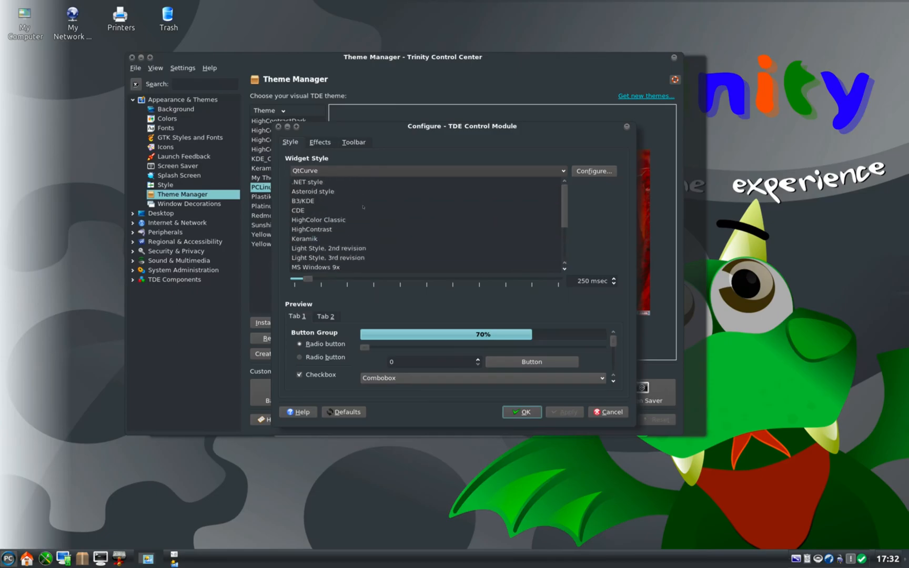
click(298, 210)
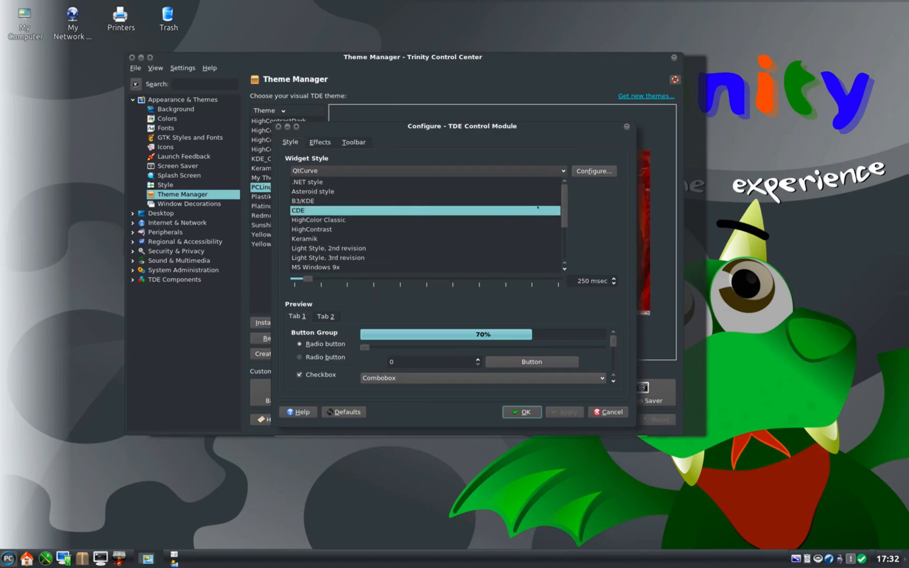
scroll(down, 3)
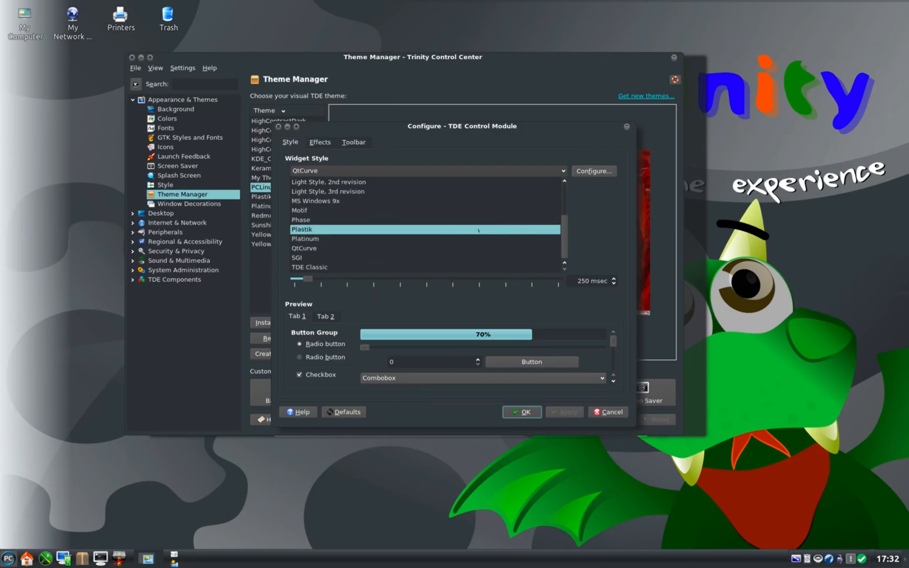
click(301, 230)
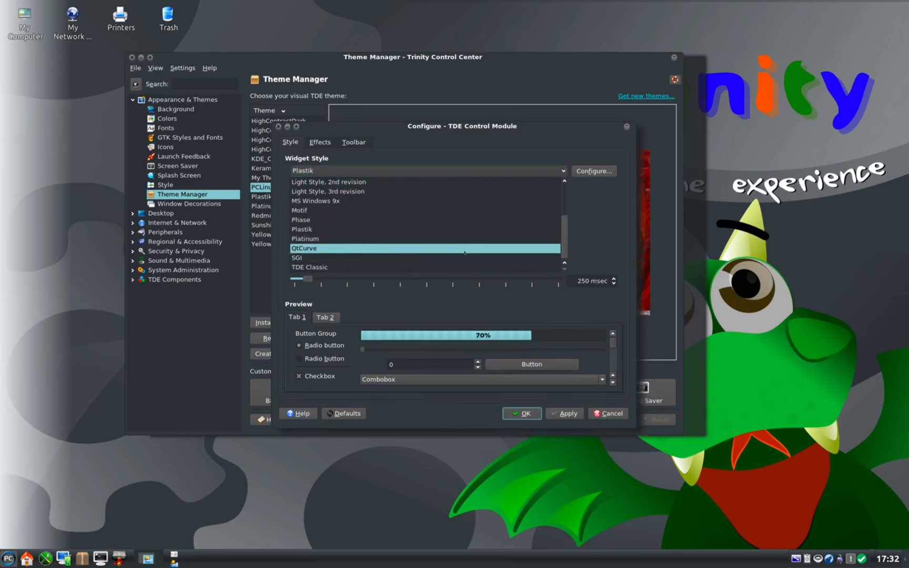
click(303, 248)
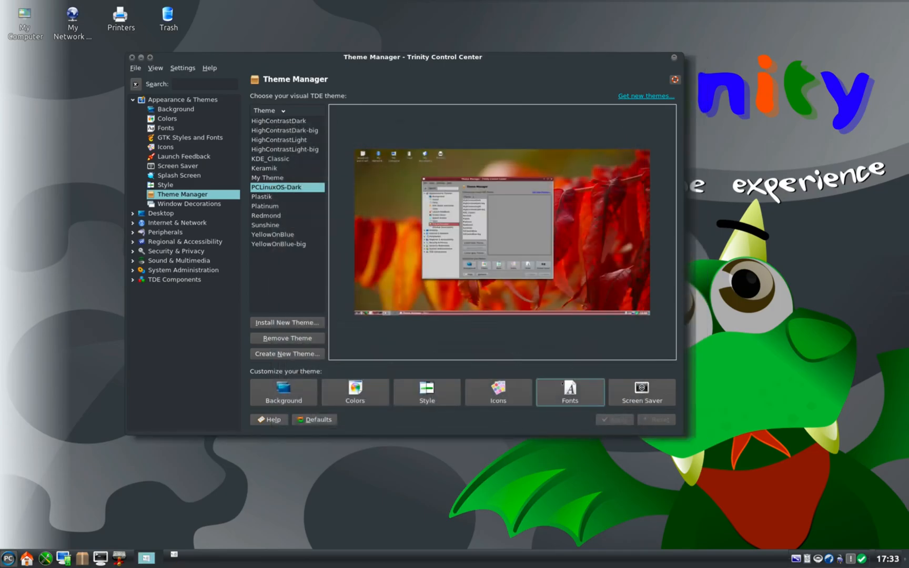
Step: Try the Kore wallpaper from the Background picture list and apply it
click(283, 392)
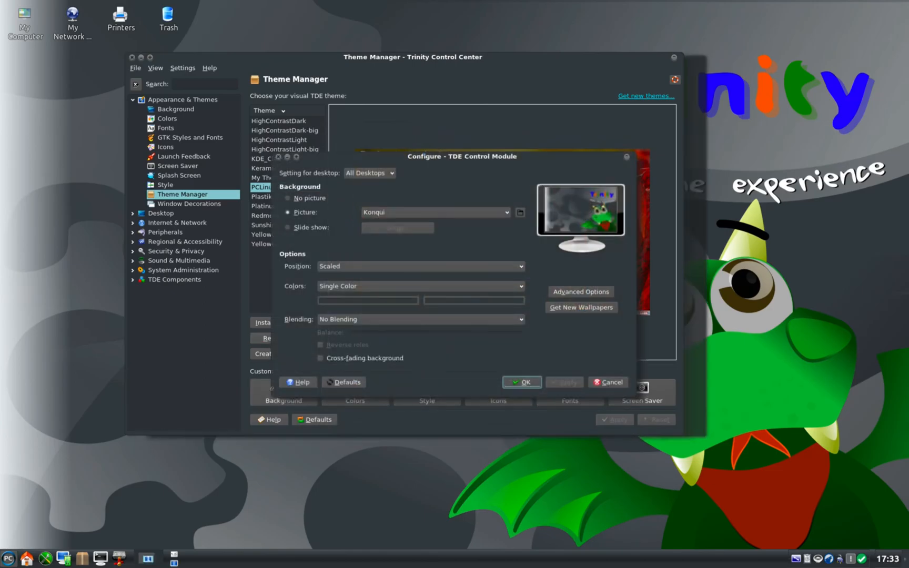
click(506, 212)
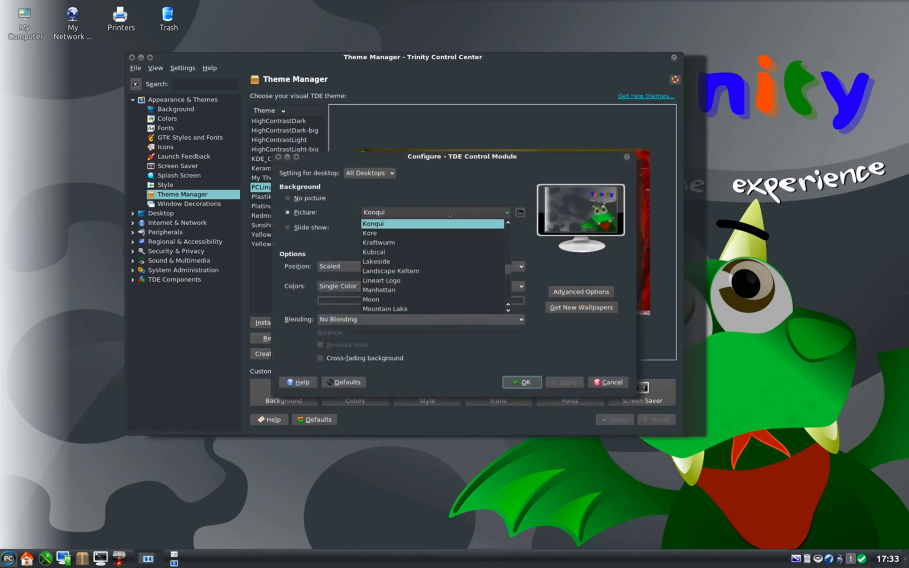
click(378, 242)
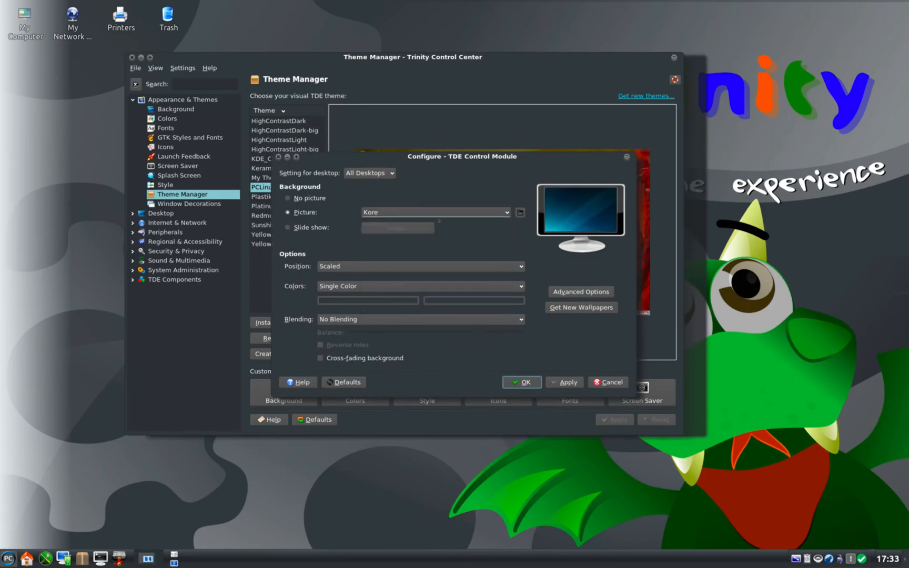
click(505, 213)
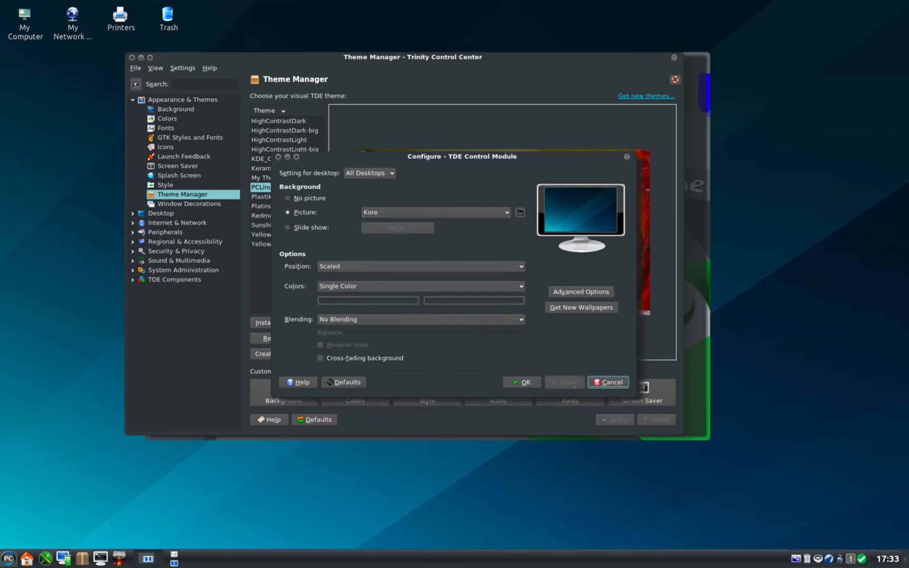
Step: Switch the wallpaper to Kubical, apply it and close the background dialog
click(507, 212)
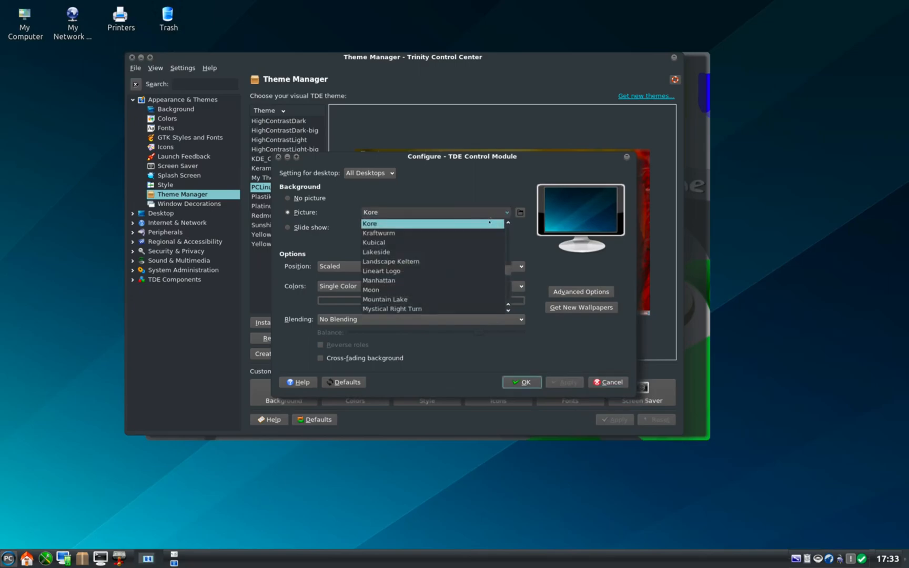
click(390, 262)
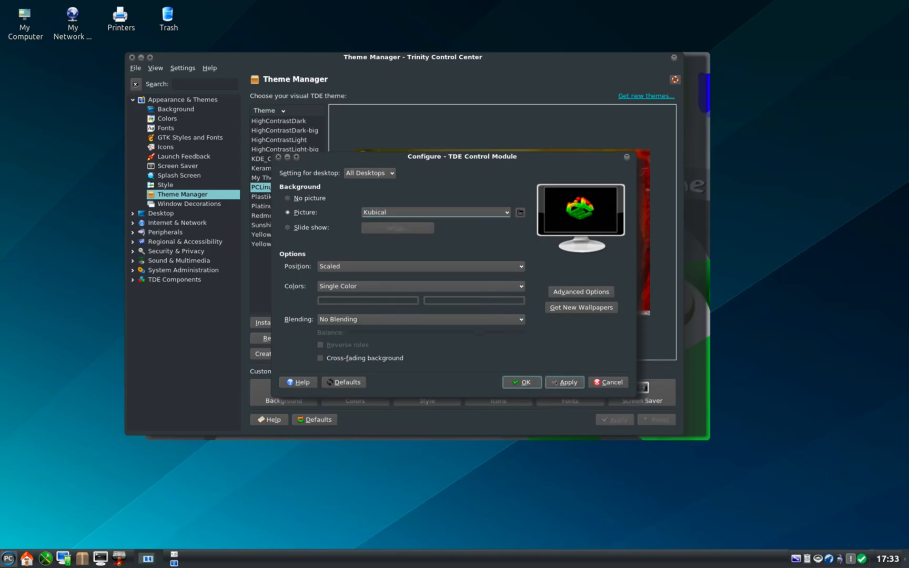
click(564, 382)
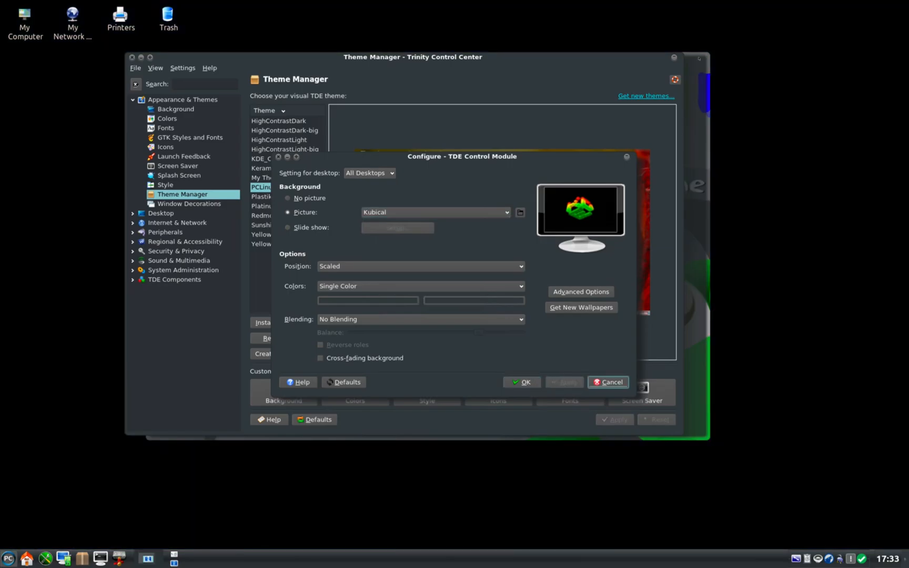
click(608, 382)
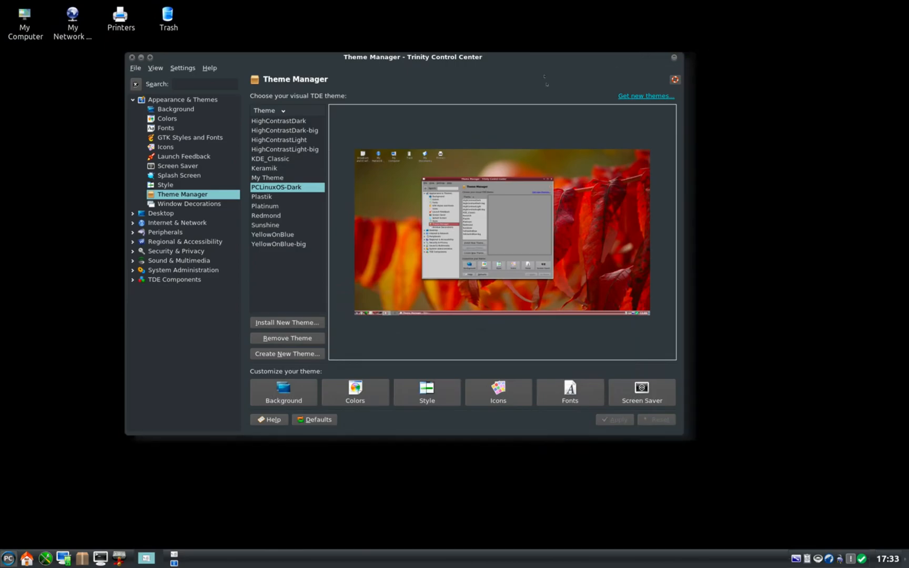
Step: Try the Moon wallpaper, then confirm Antique Chess as the desktop background with OK
click(283, 393)
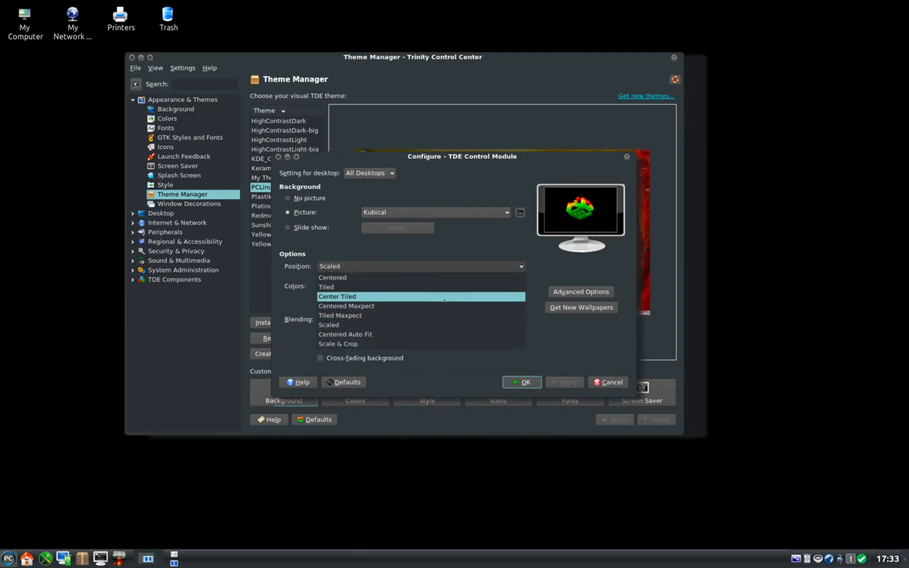
mouse_move(420, 343)
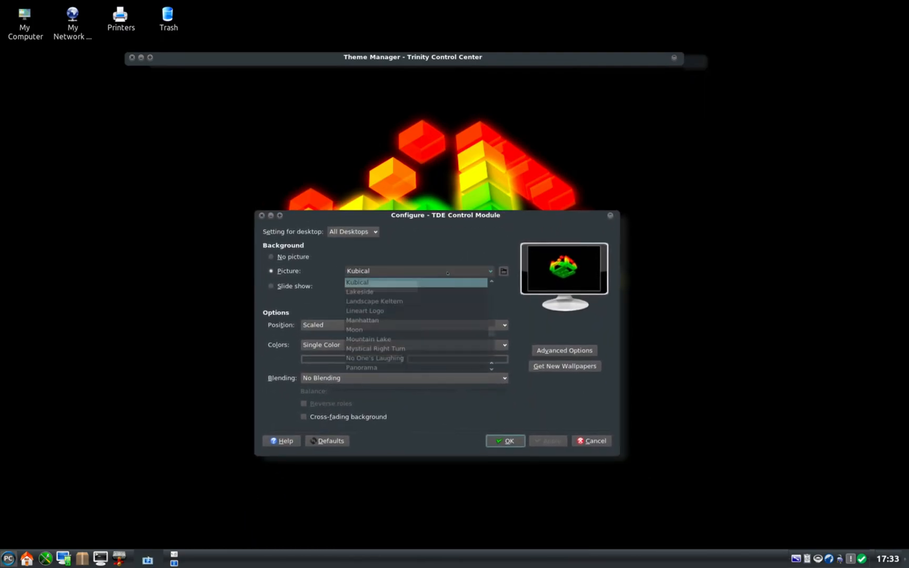
mouse_move(442, 329)
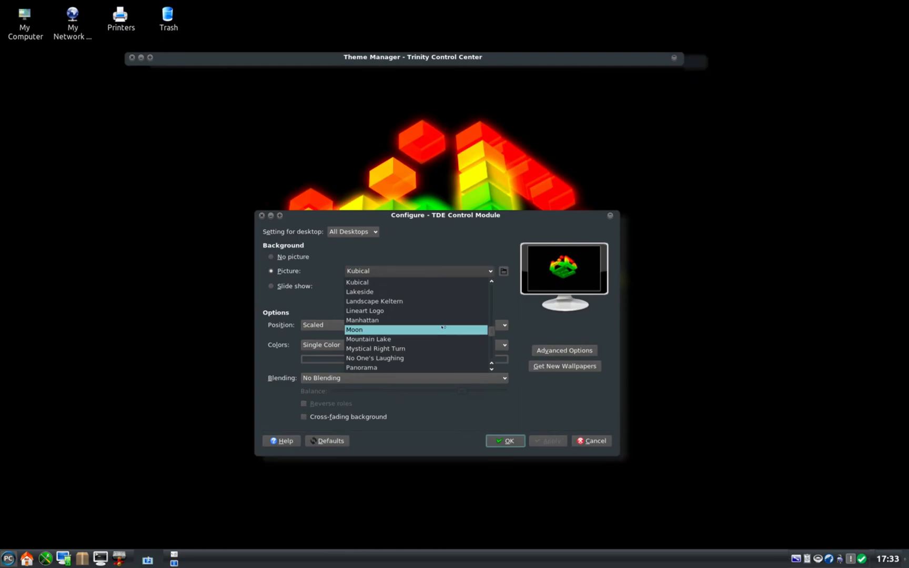
click(355, 329)
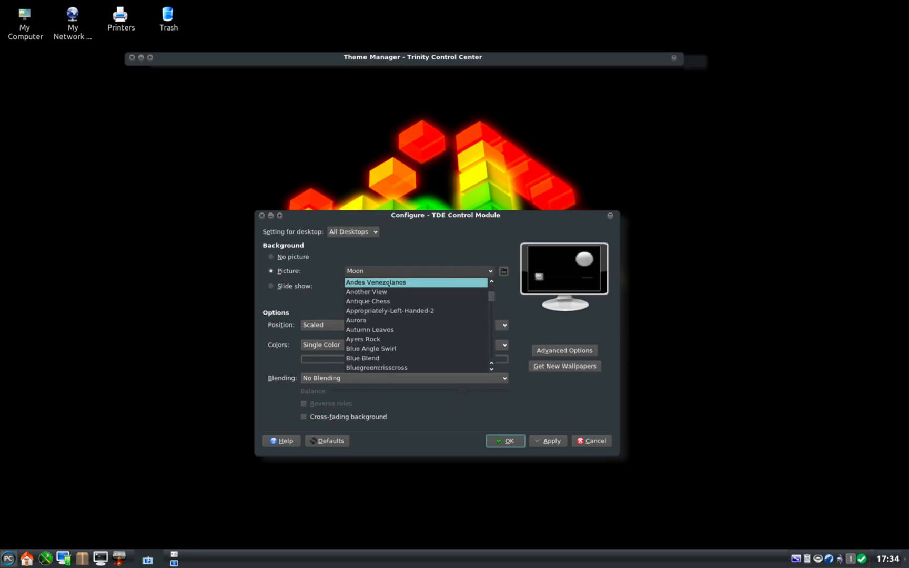
click(367, 301)
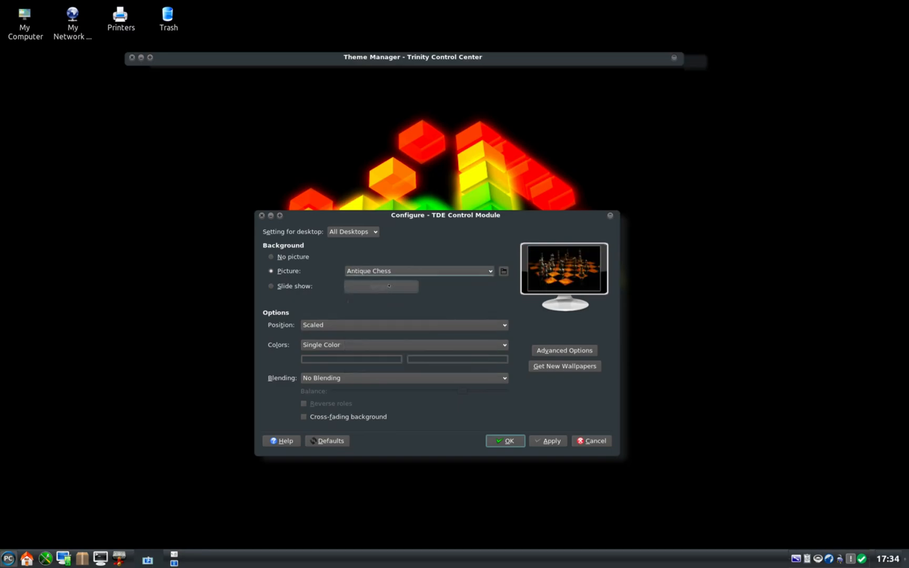
click(505, 441)
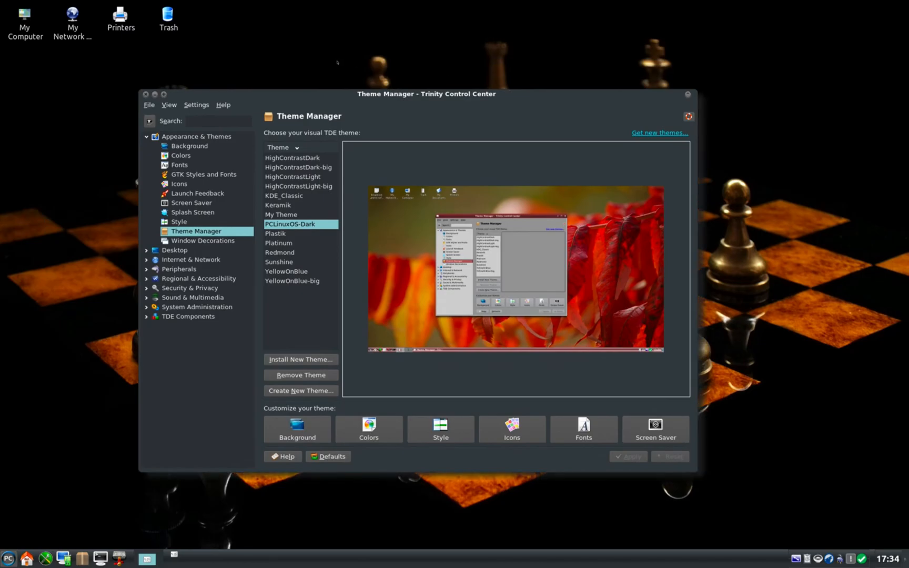
Step: Close the control center, browse the TDE menu's Utilities category, and return Vivaldi to the PCLinuxOS home page
click(688, 93)
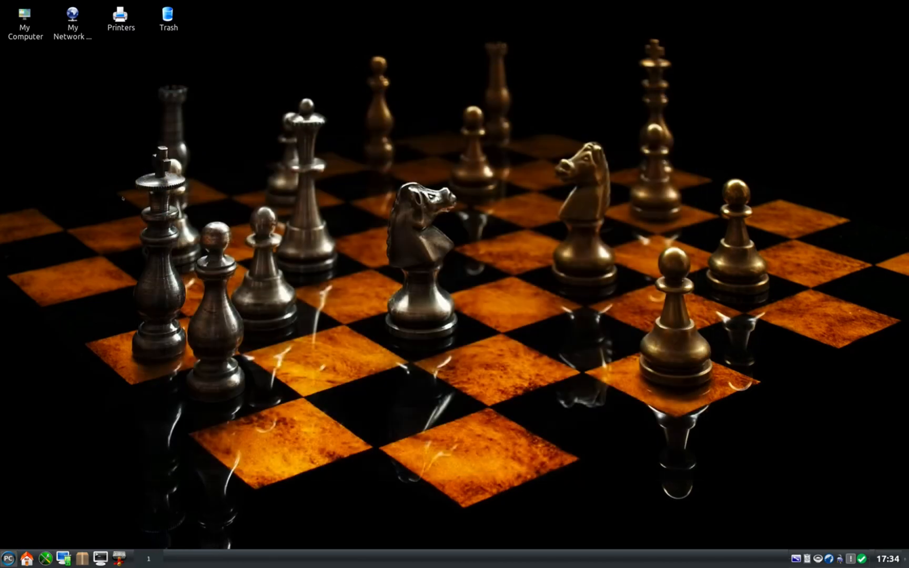
click(6, 559)
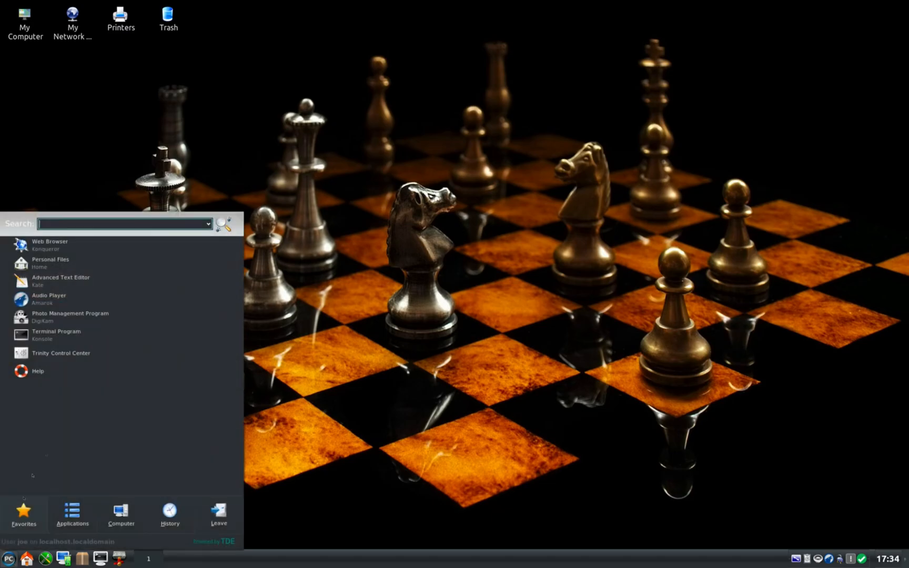
mouse_move(56, 335)
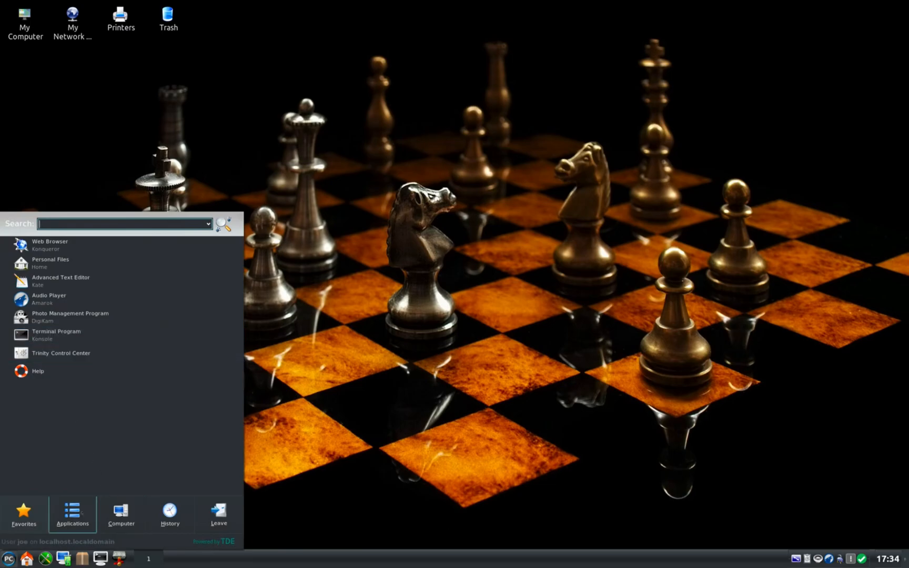
click(71, 514)
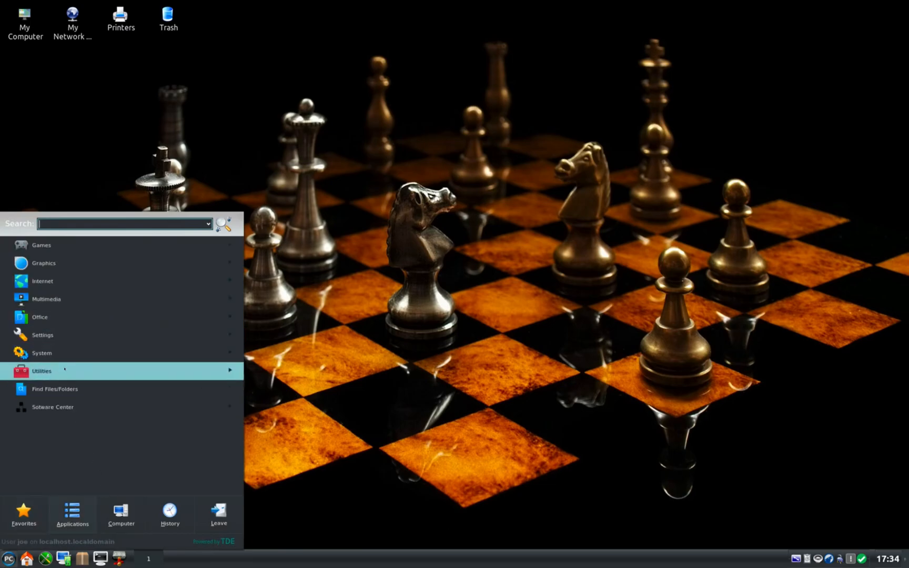
click(42, 371)
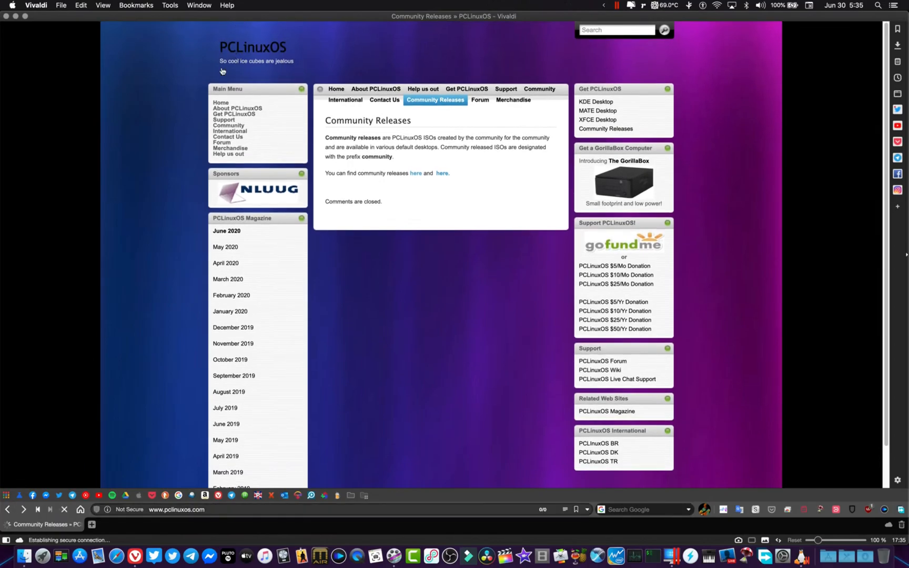
click(336, 89)
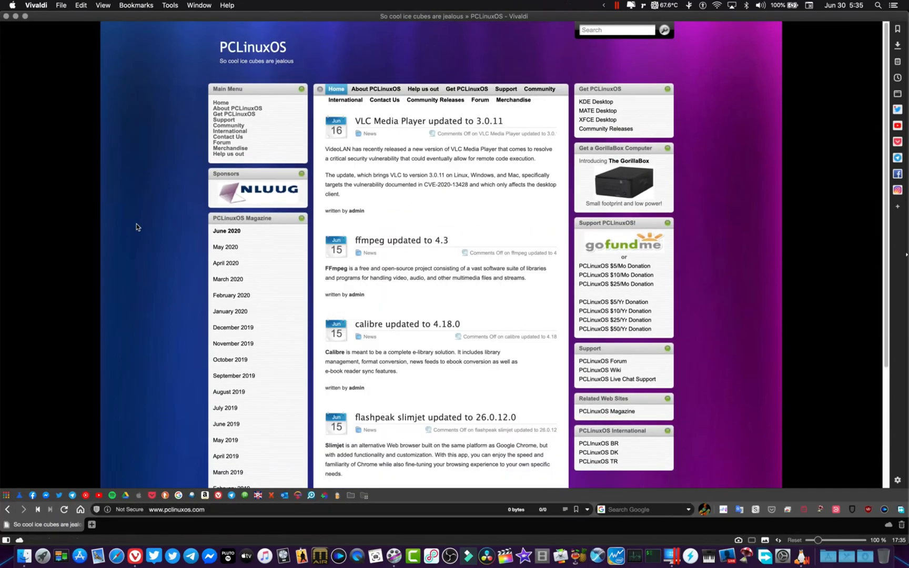